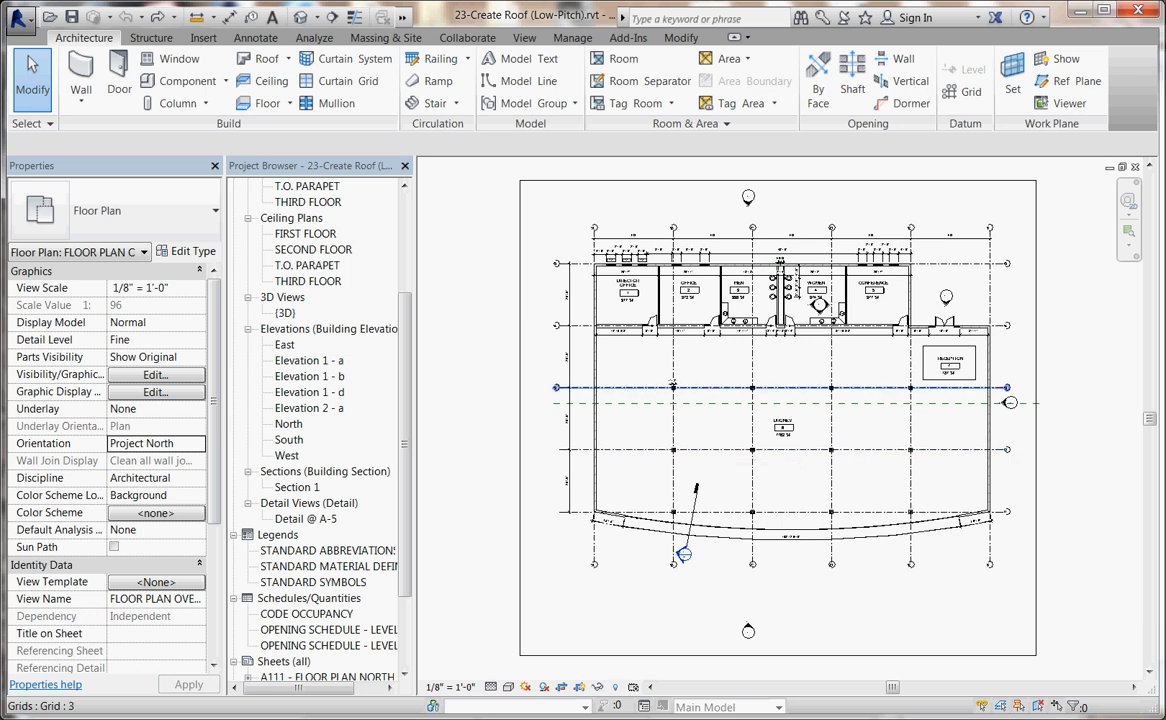
Step: Start an Area Plan with type Gross Building on level FIRST FLOOR and confirm
click(780, 388)
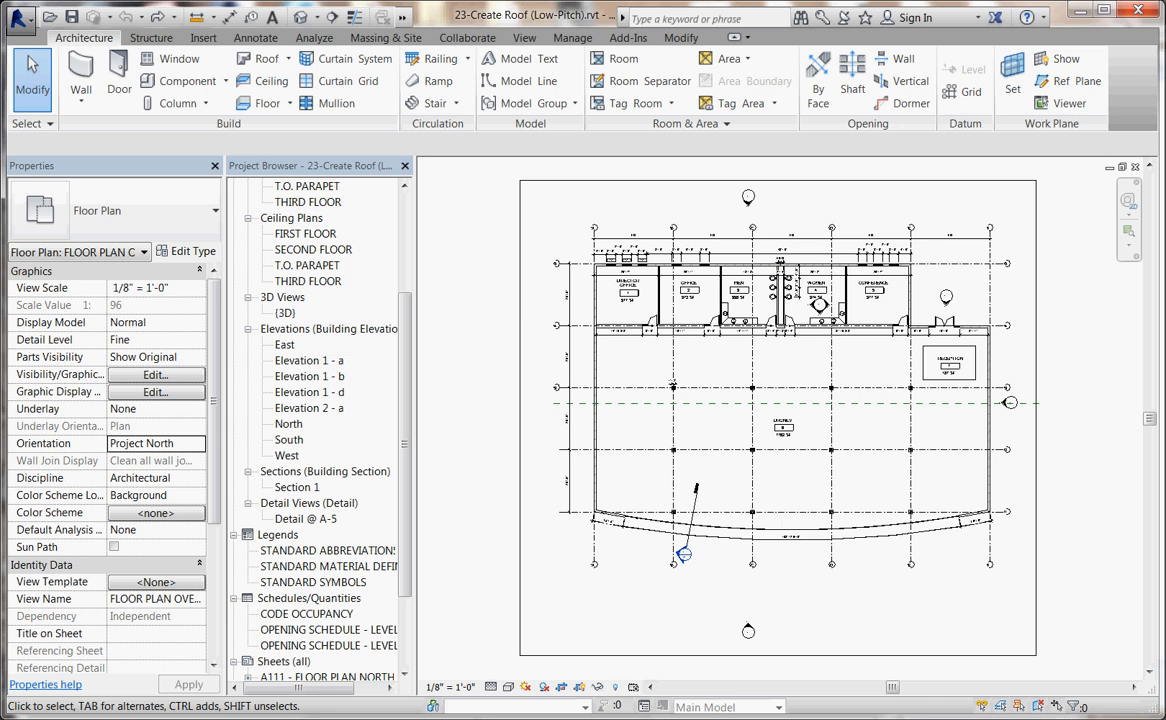
click(726, 57)
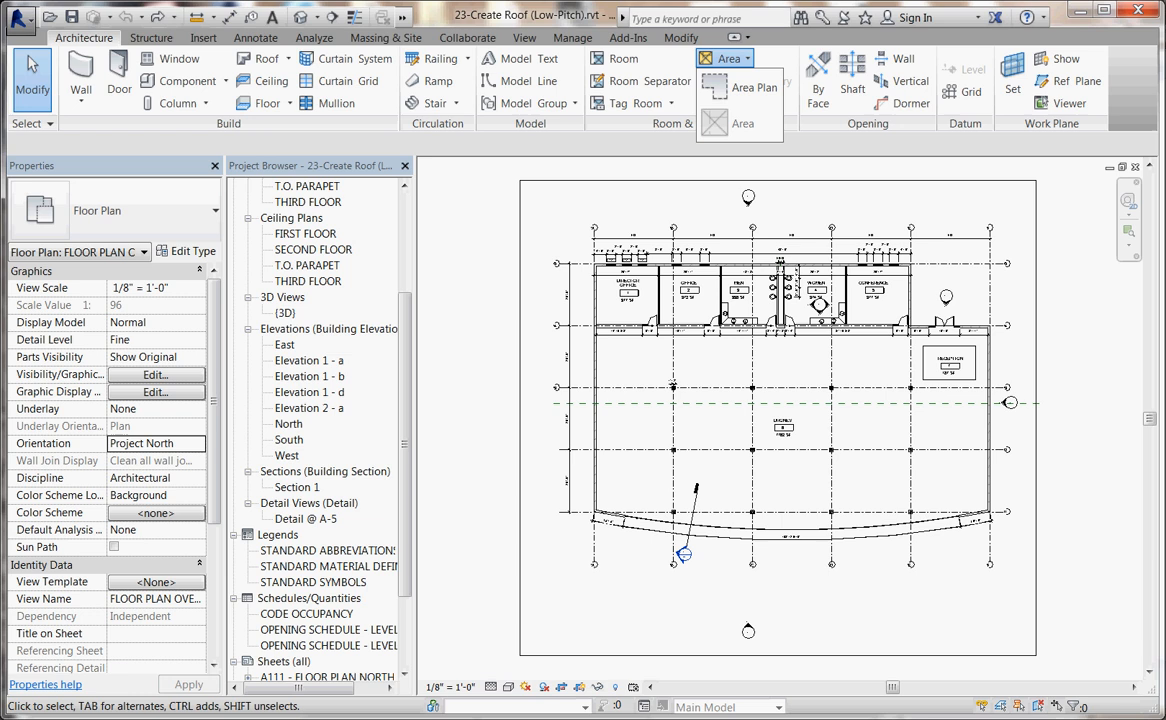
click(754, 88)
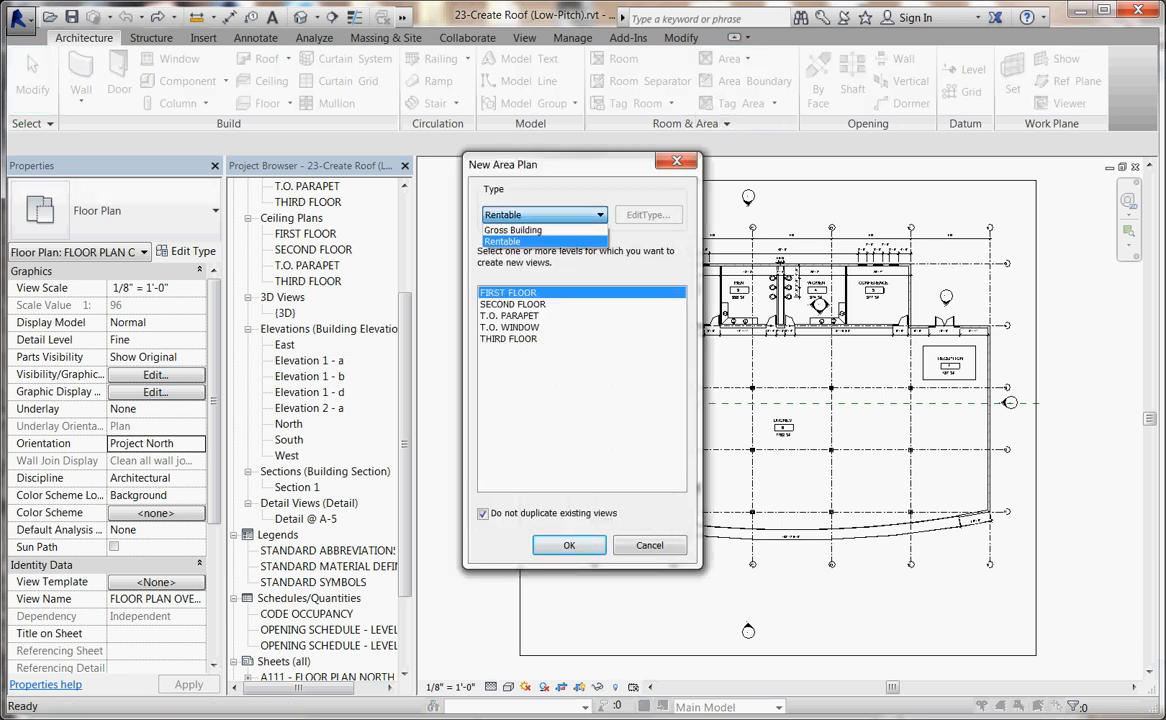
click(512, 230)
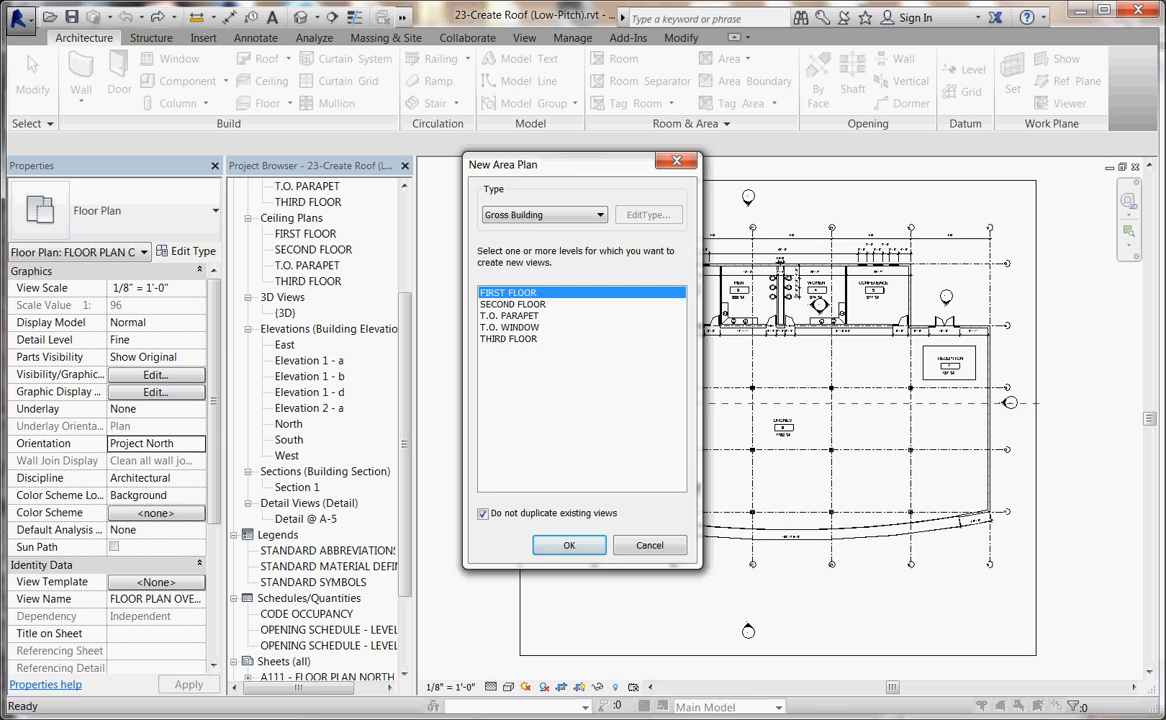
click(568, 545)
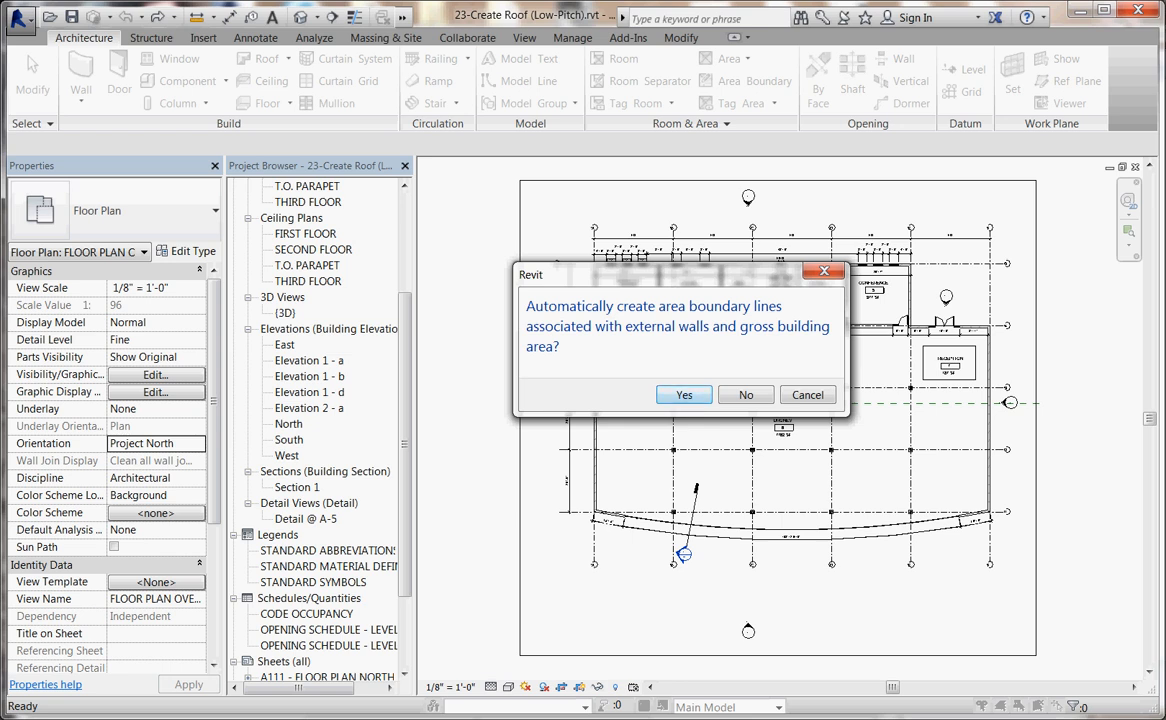
Step: Accept automatic boundary lines from external walls and review the Gross Building FIRST FLOOR plan
click(684, 394)
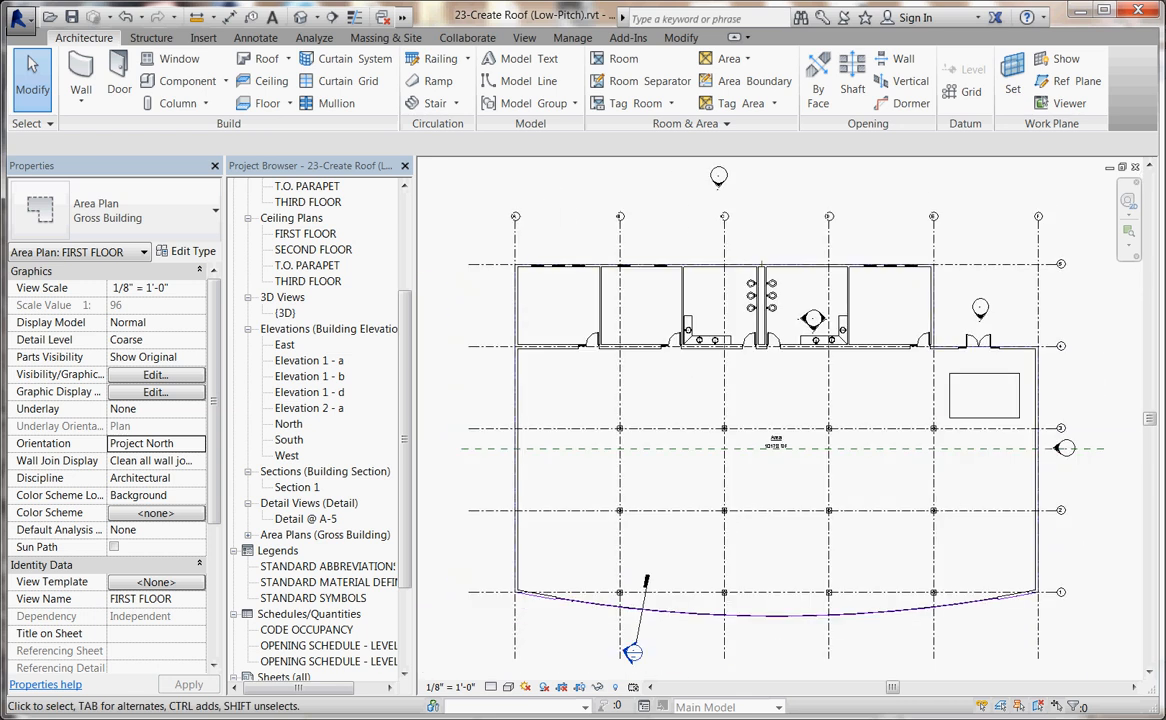
click(765, 475)
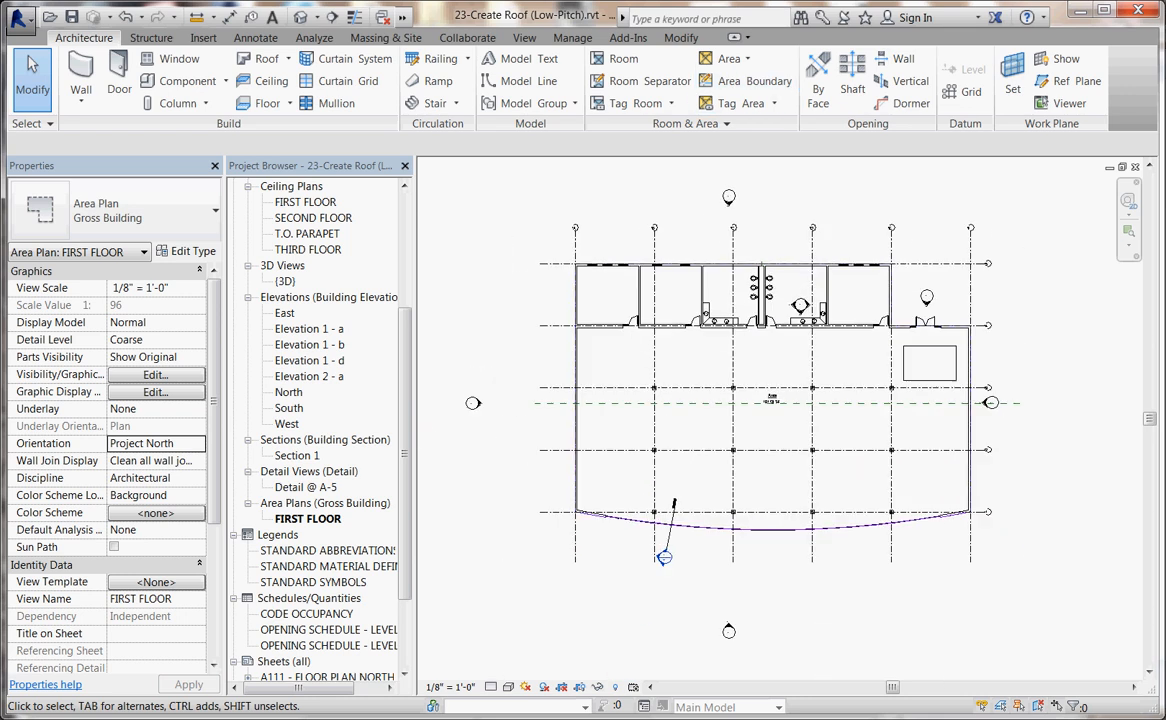
click(118, 75)
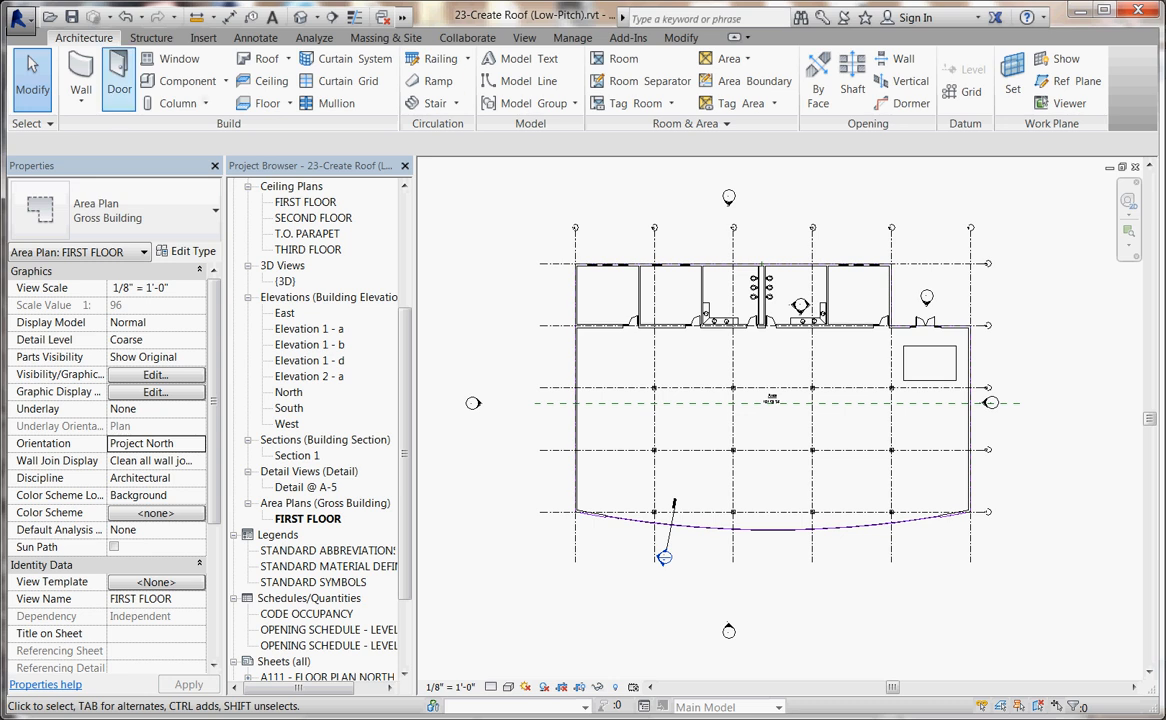
Step: Create a Rentable FIRST FLOOR area plan, accepting automatic external-wall boundary lines
click(746, 58)
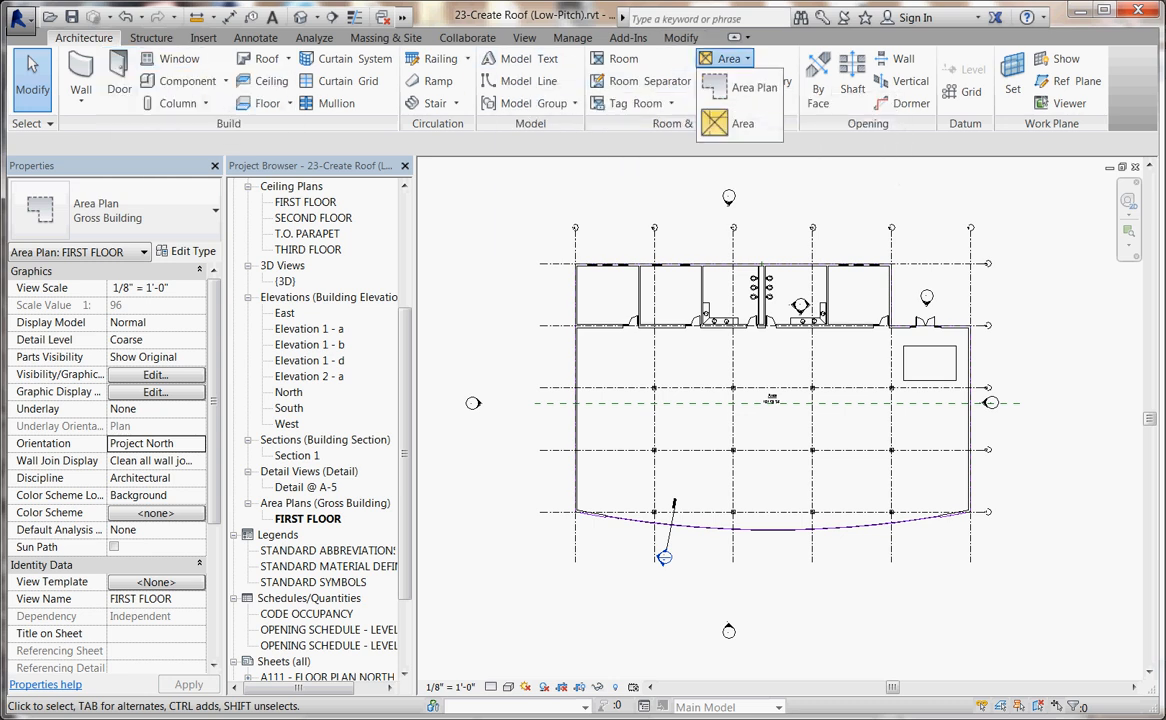
click(756, 88)
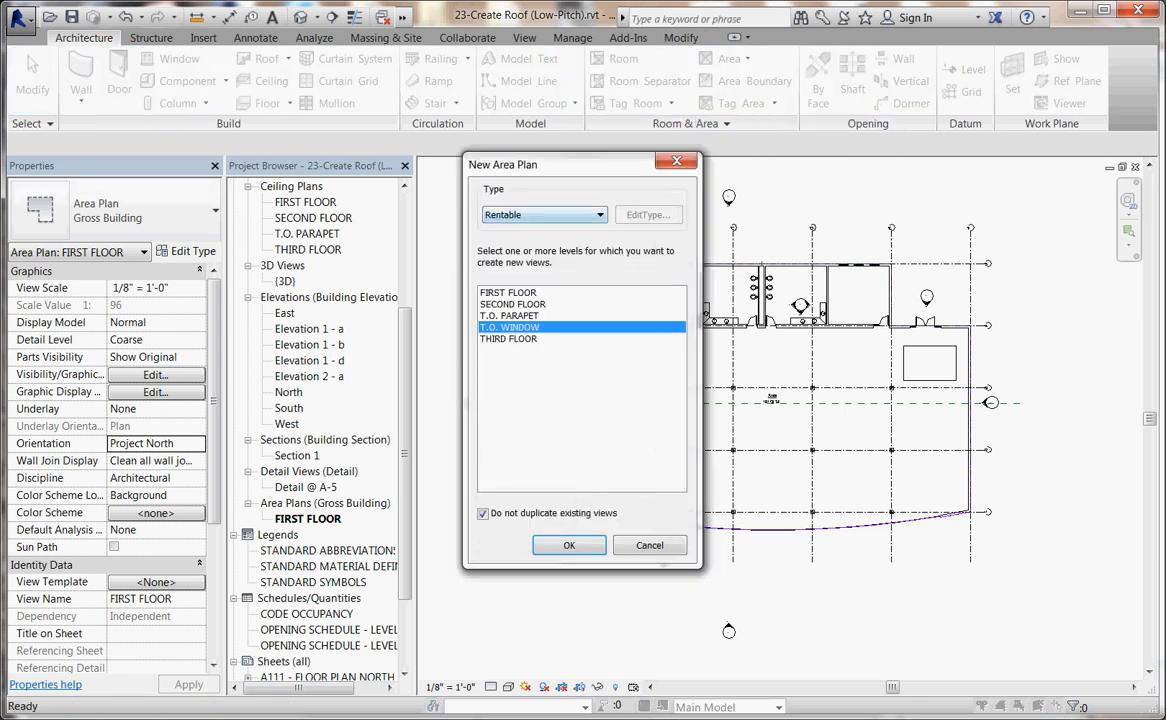
click(508, 292)
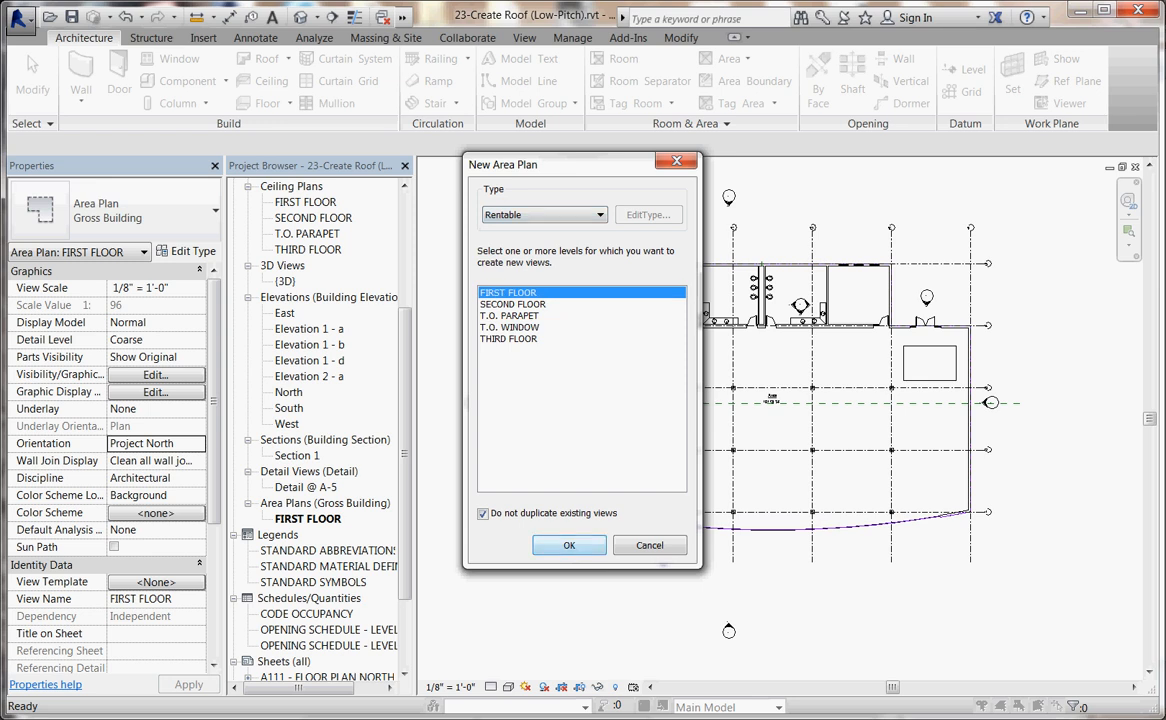
click(569, 545)
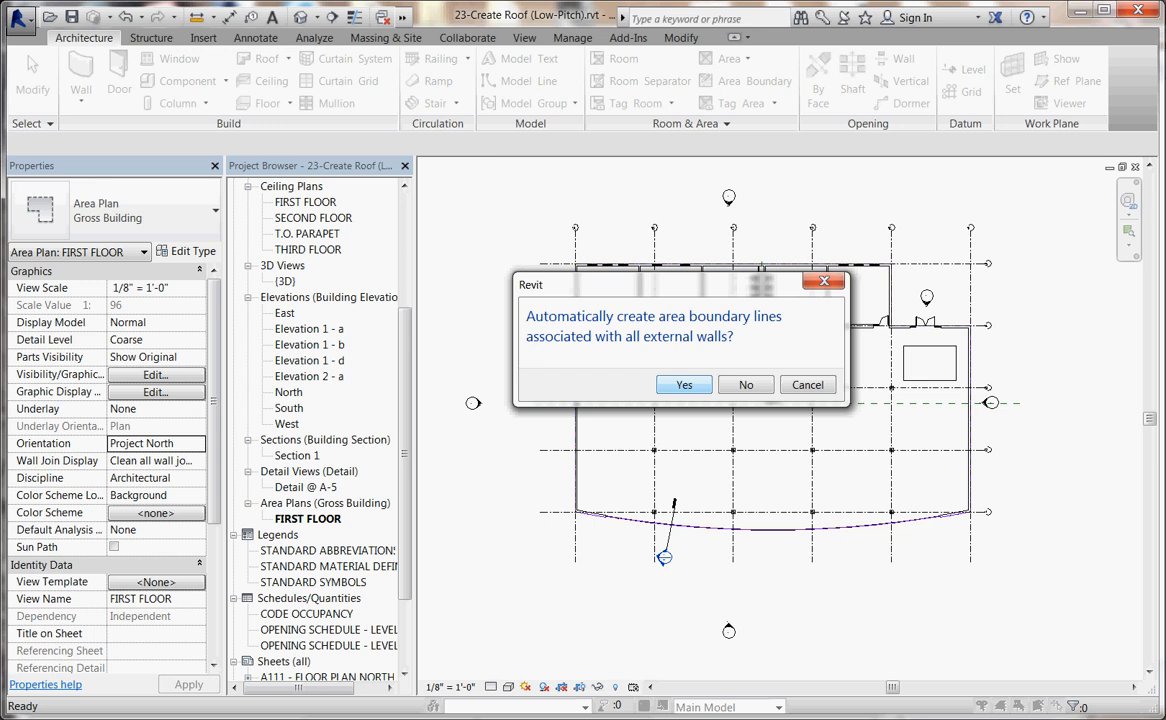
click(683, 384)
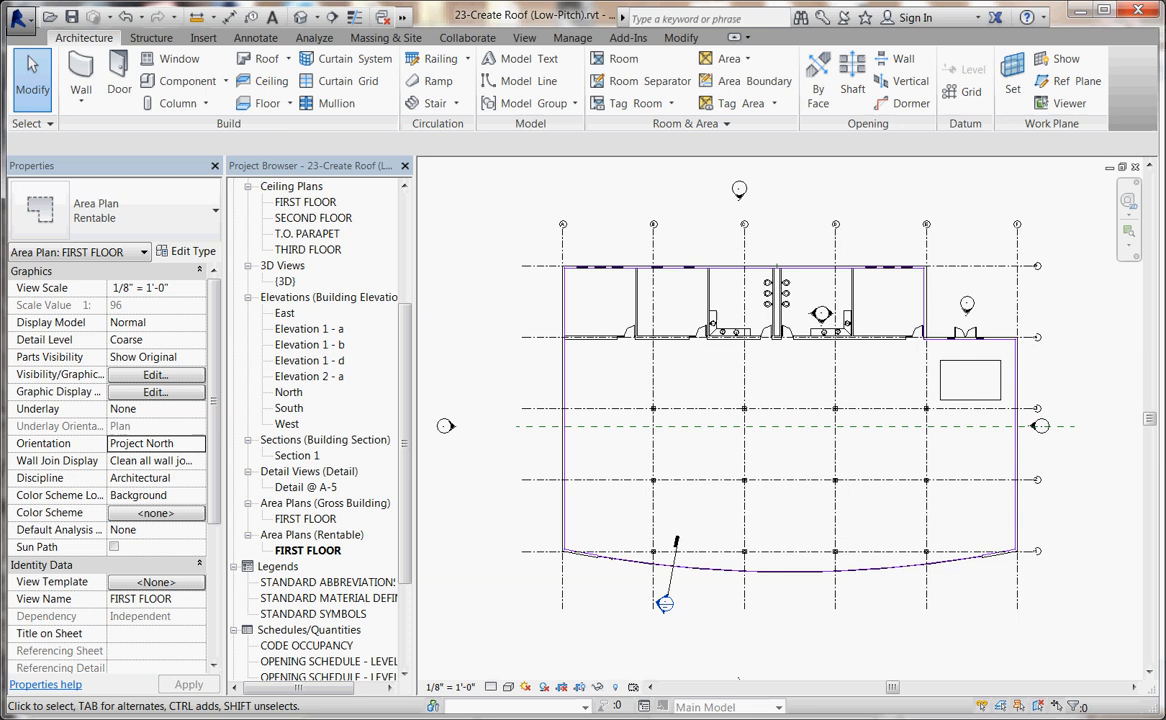
Step: In Area and Volume Computations, add area scheme 'Custom 1' described as 'Custom'
click(649, 81)
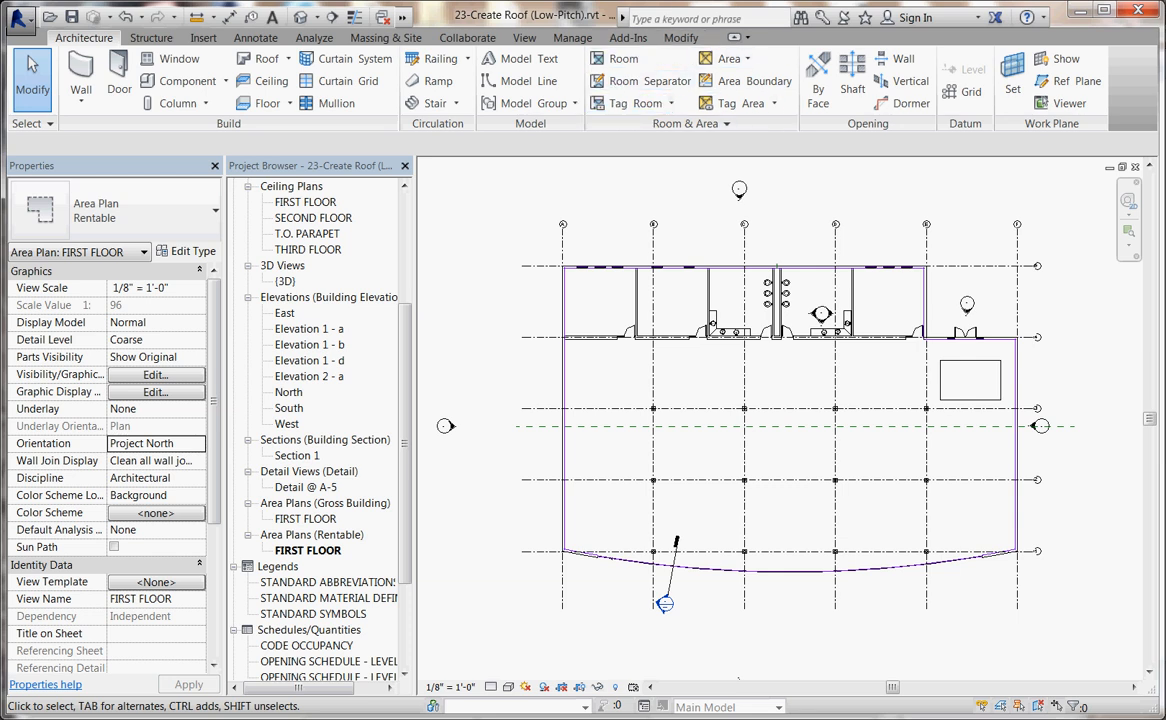
click(688, 123)
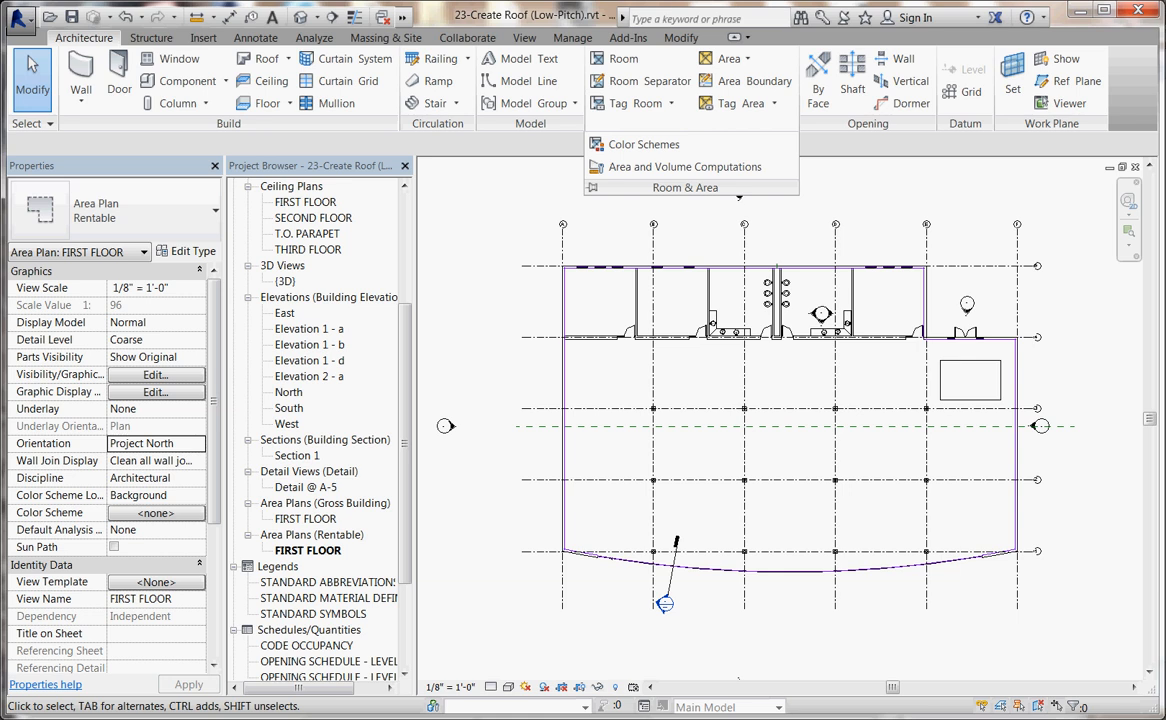
click(684, 167)
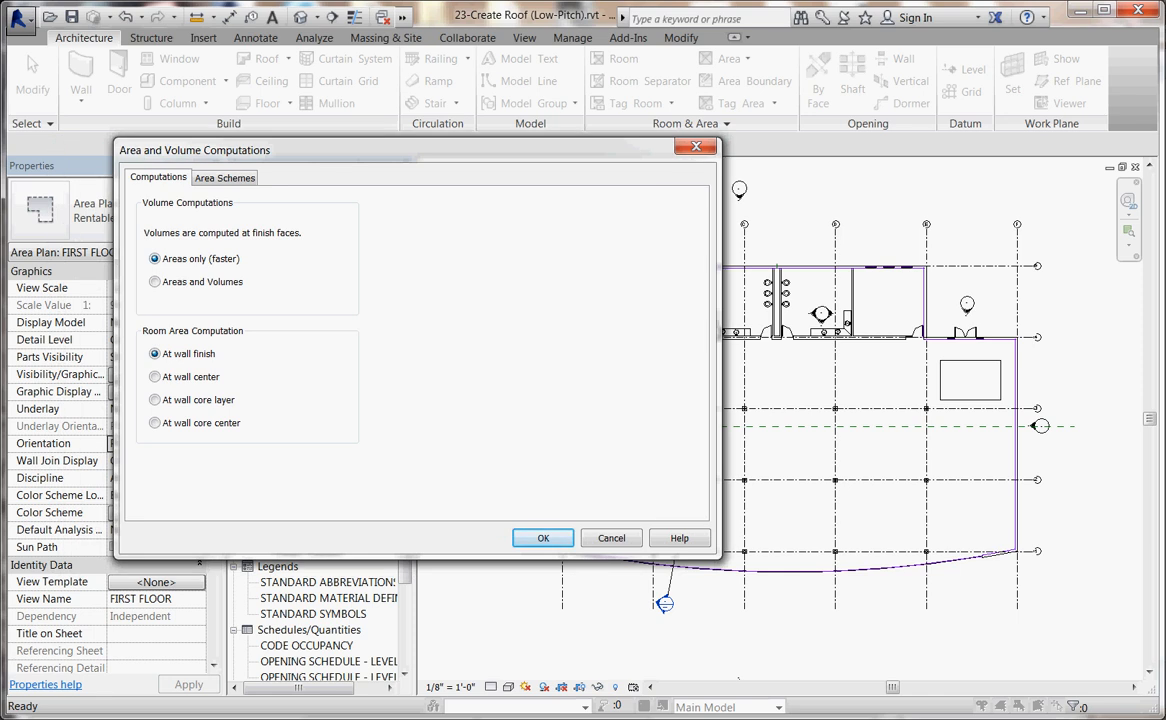
click(224, 177)
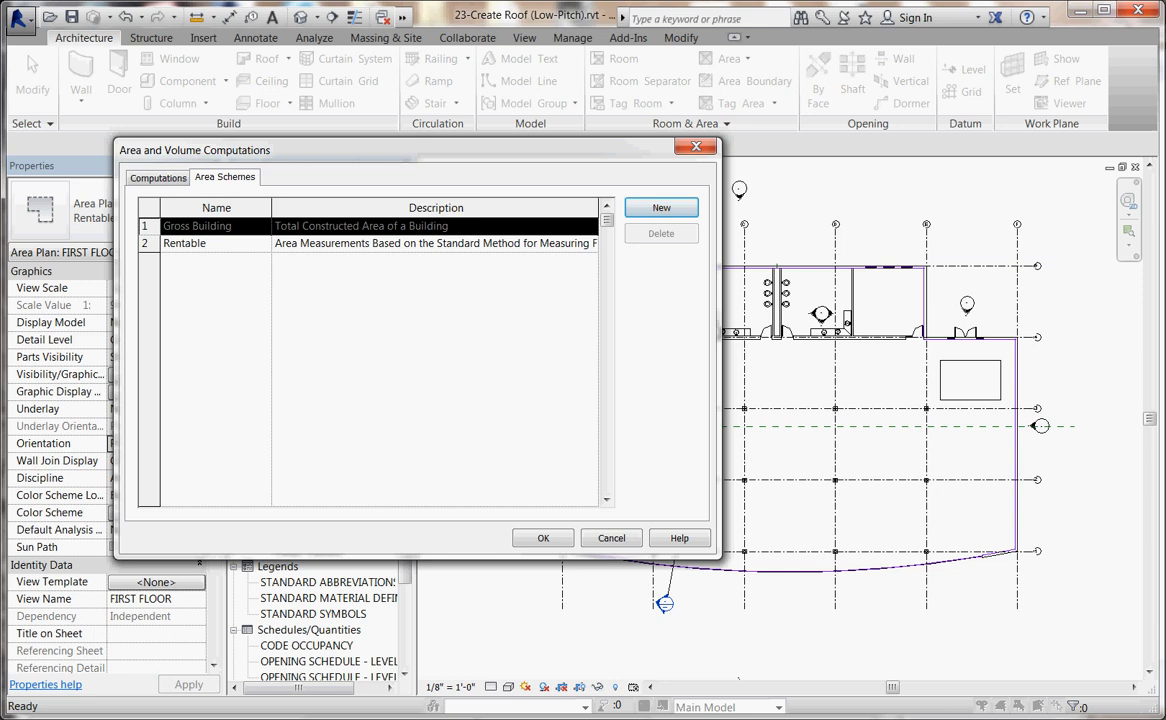
click(661, 207)
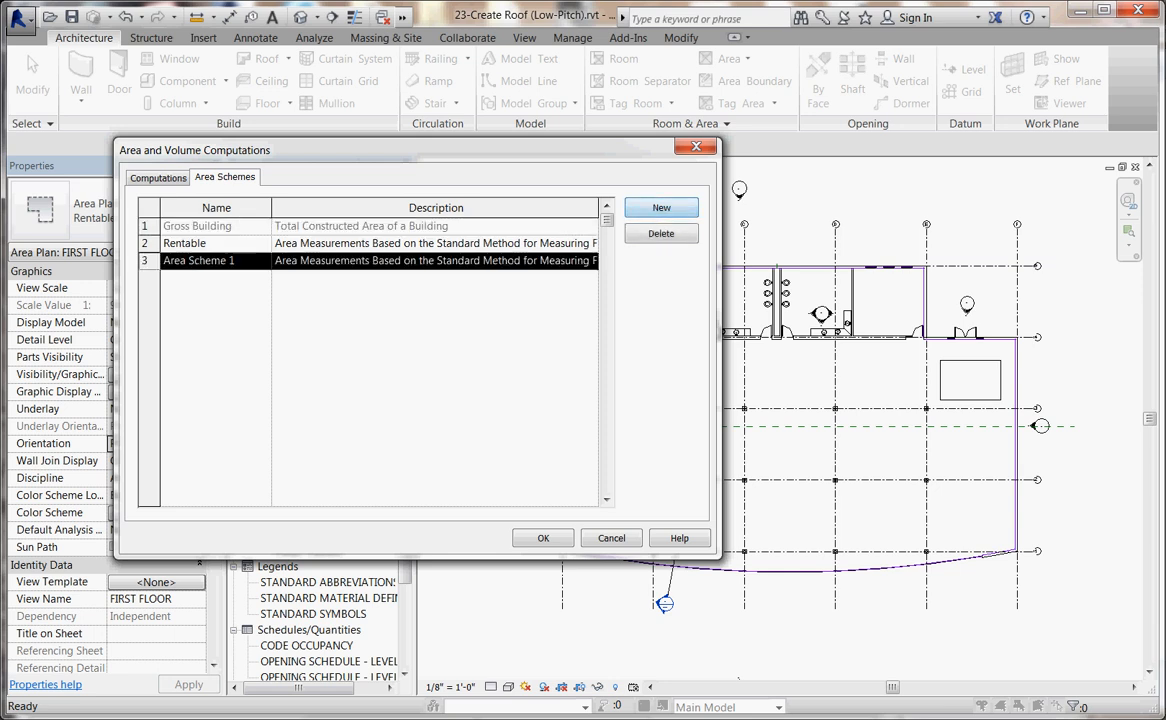
double_click(198, 260)
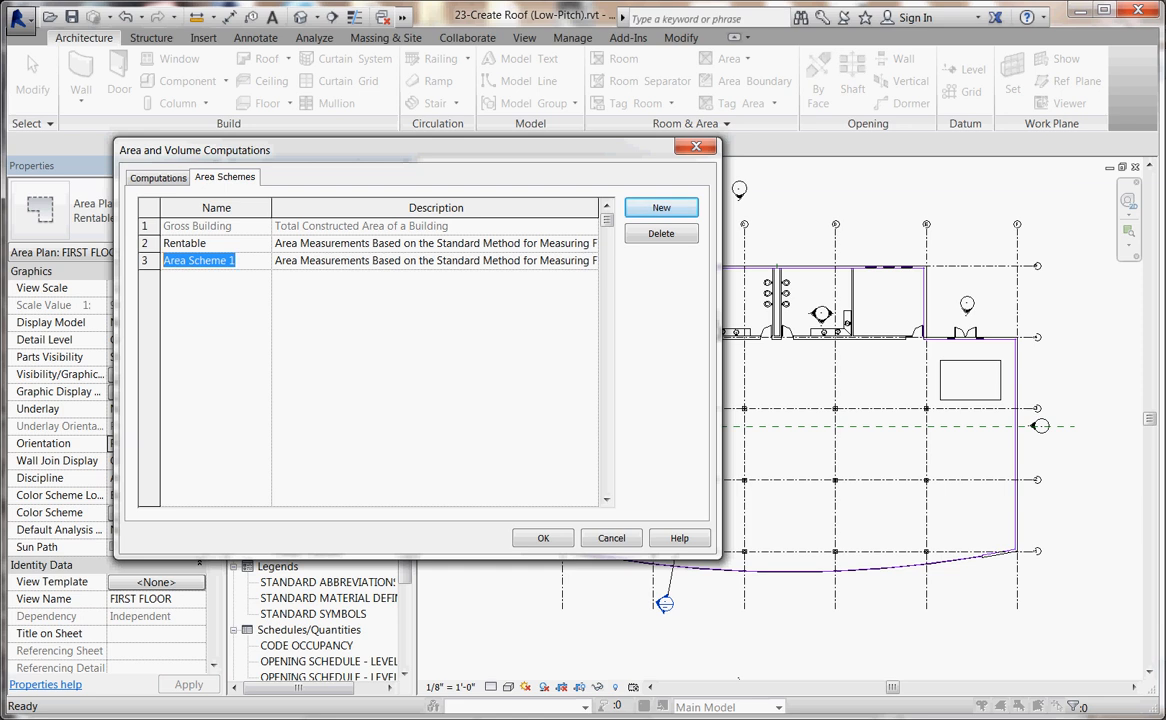
text(Cu)
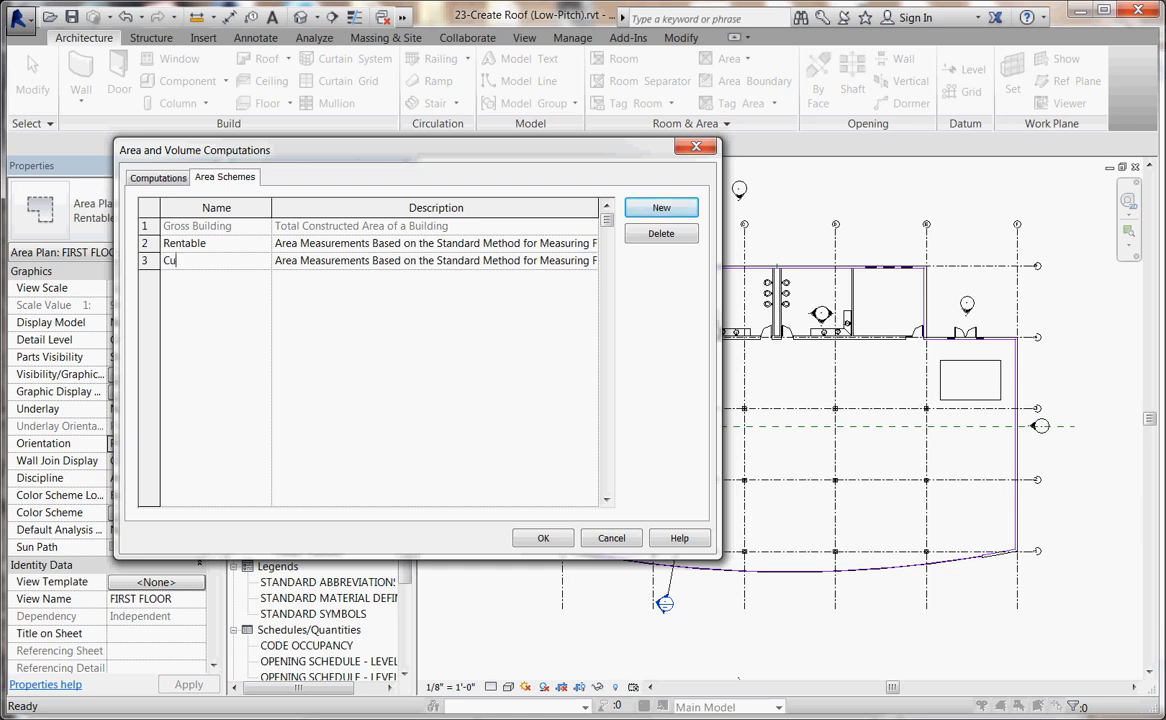
text(a)
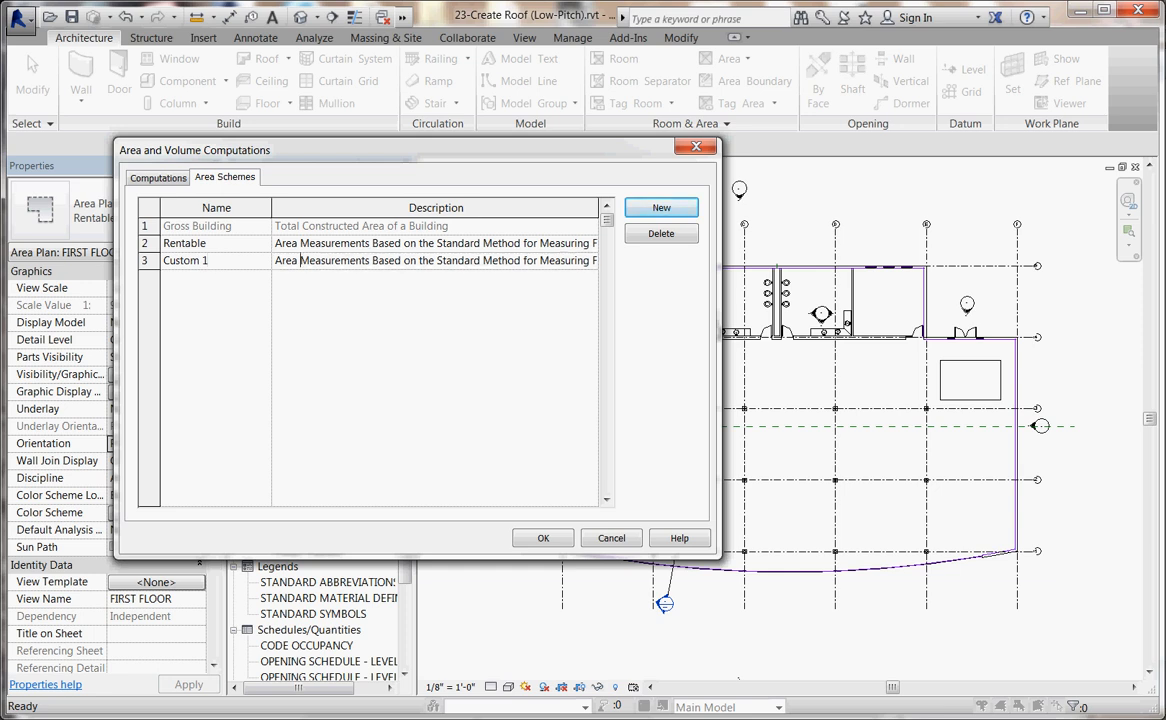
double_click(435, 260)
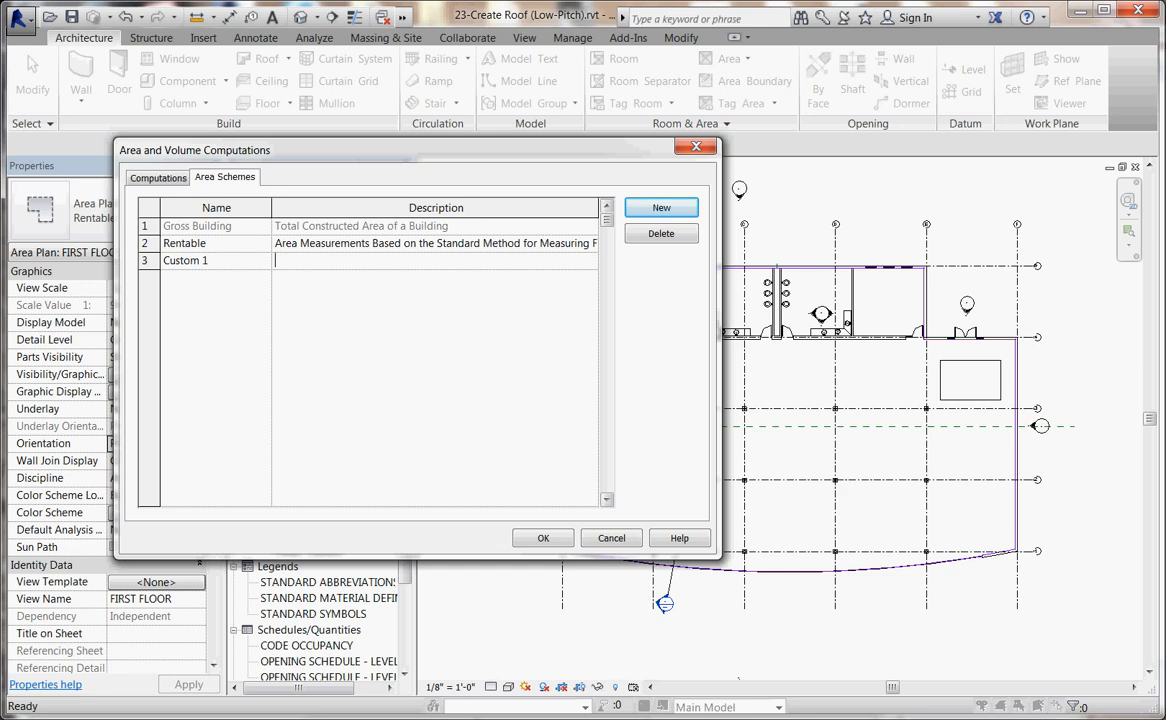
text(Custom)
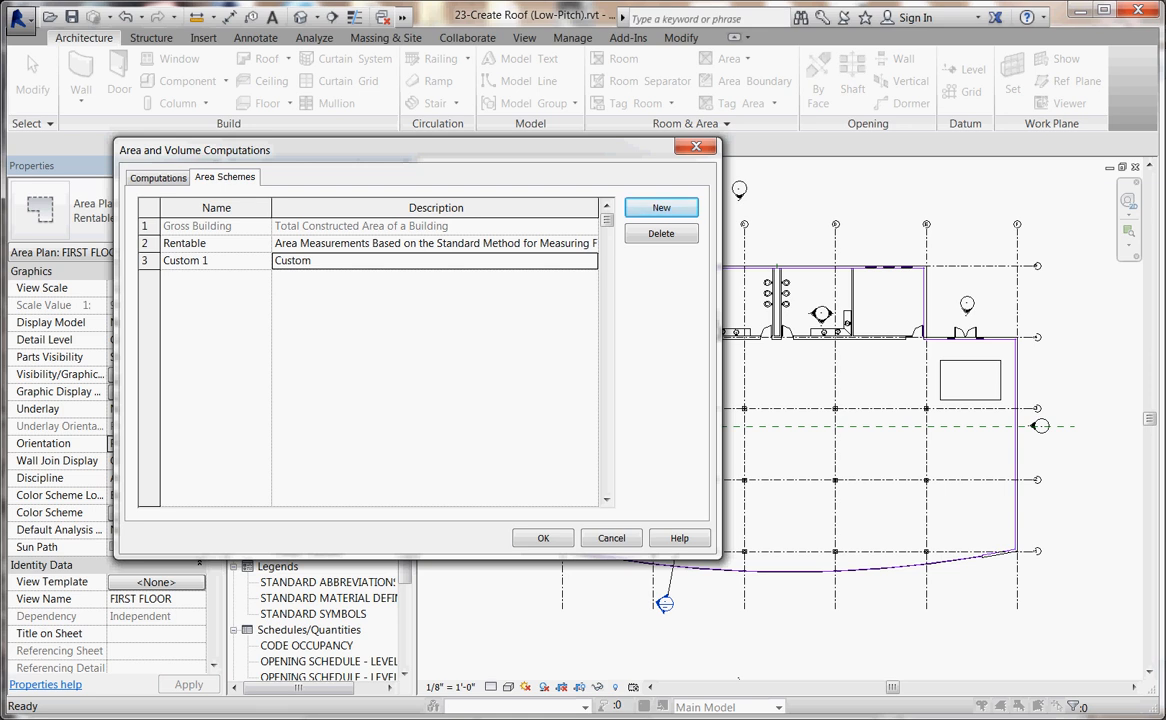
click(542, 538)
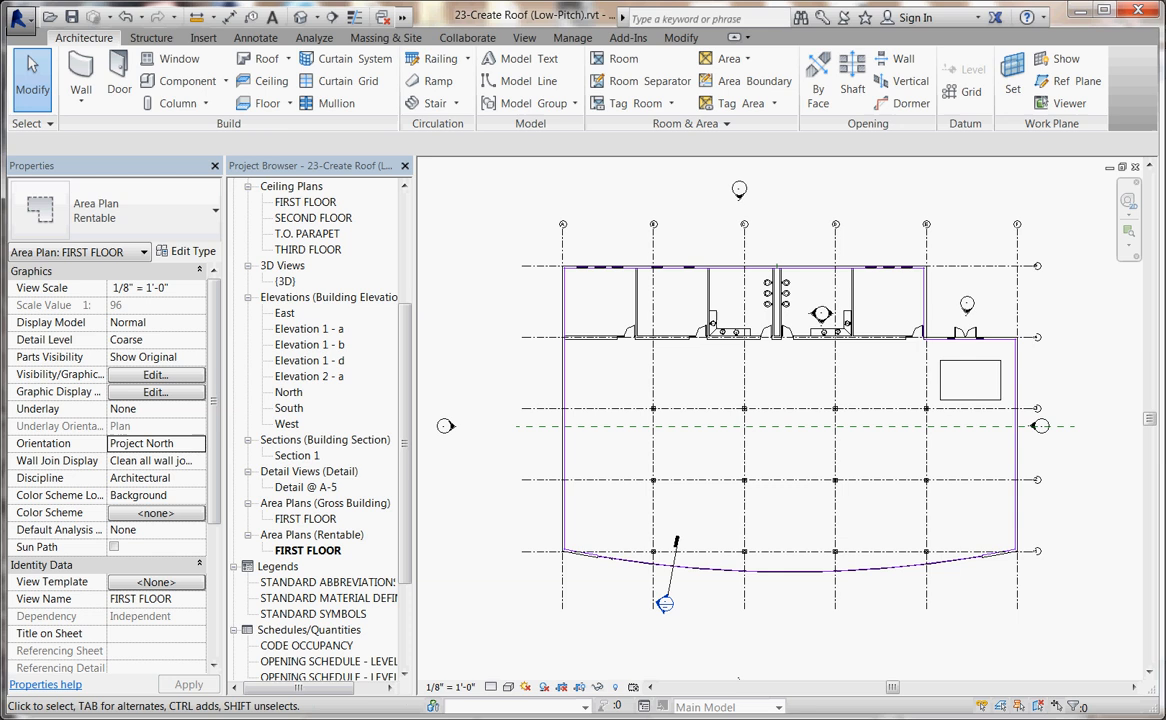
Step: Make a Custom 1 area plan on FIRST FLOOR, declining automatic boundary lines
click(729, 58)
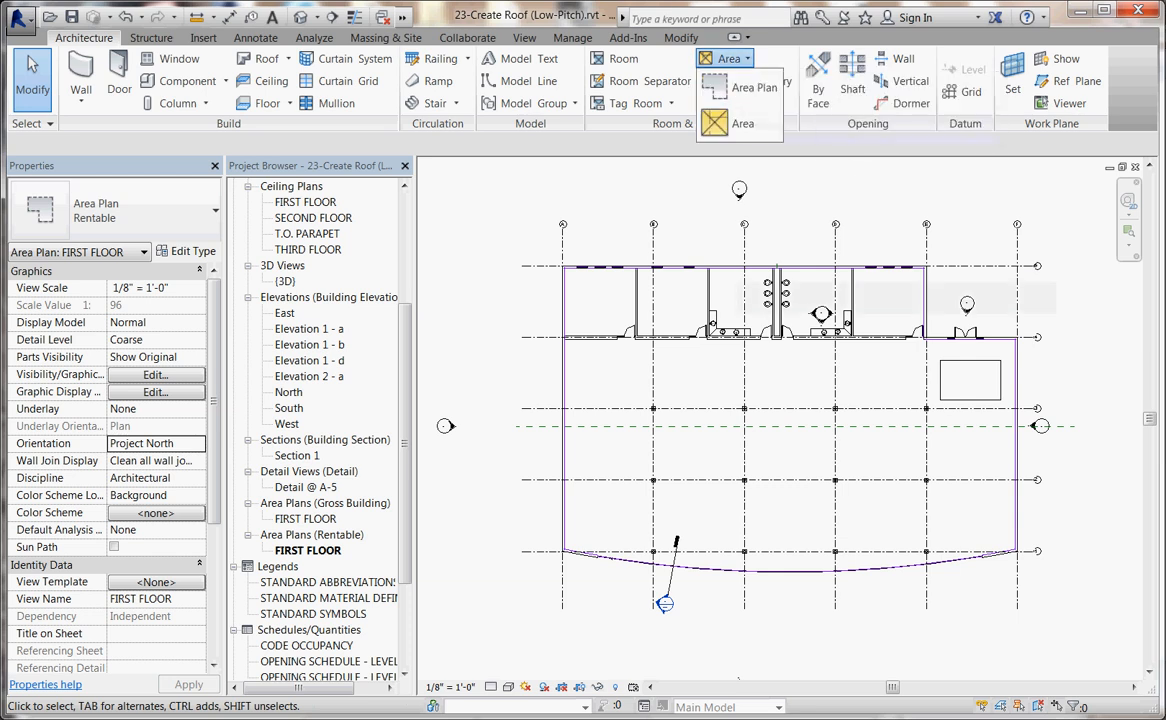
click(755, 88)
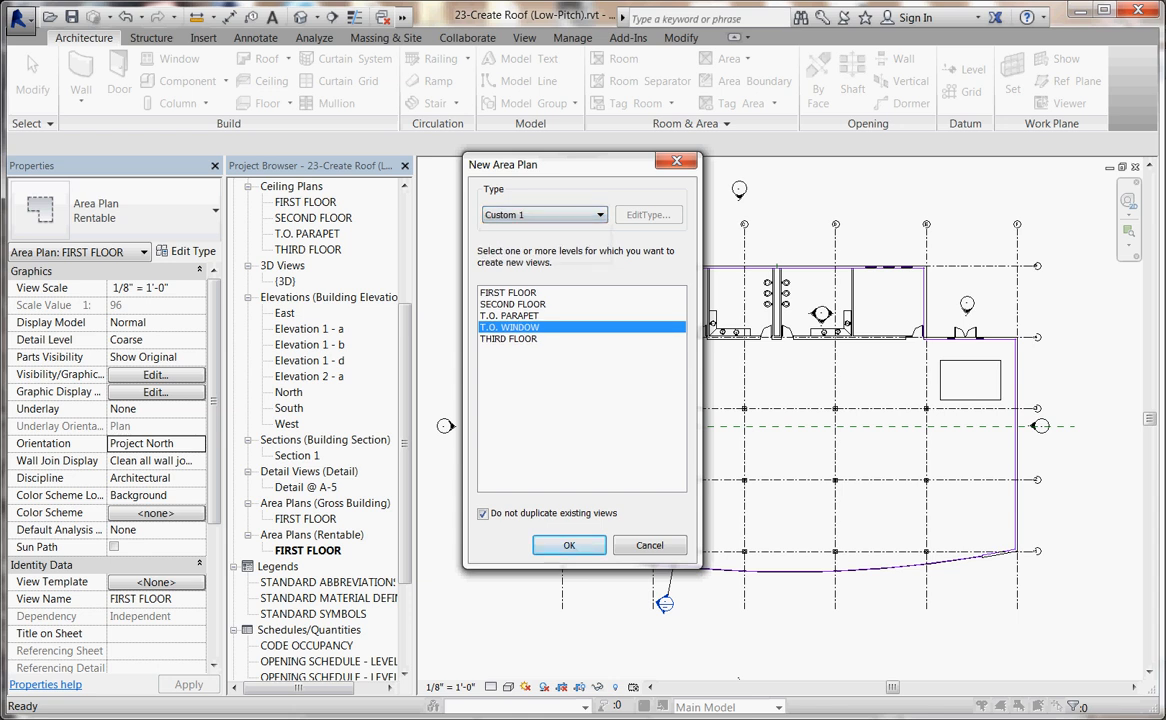
click(508, 291)
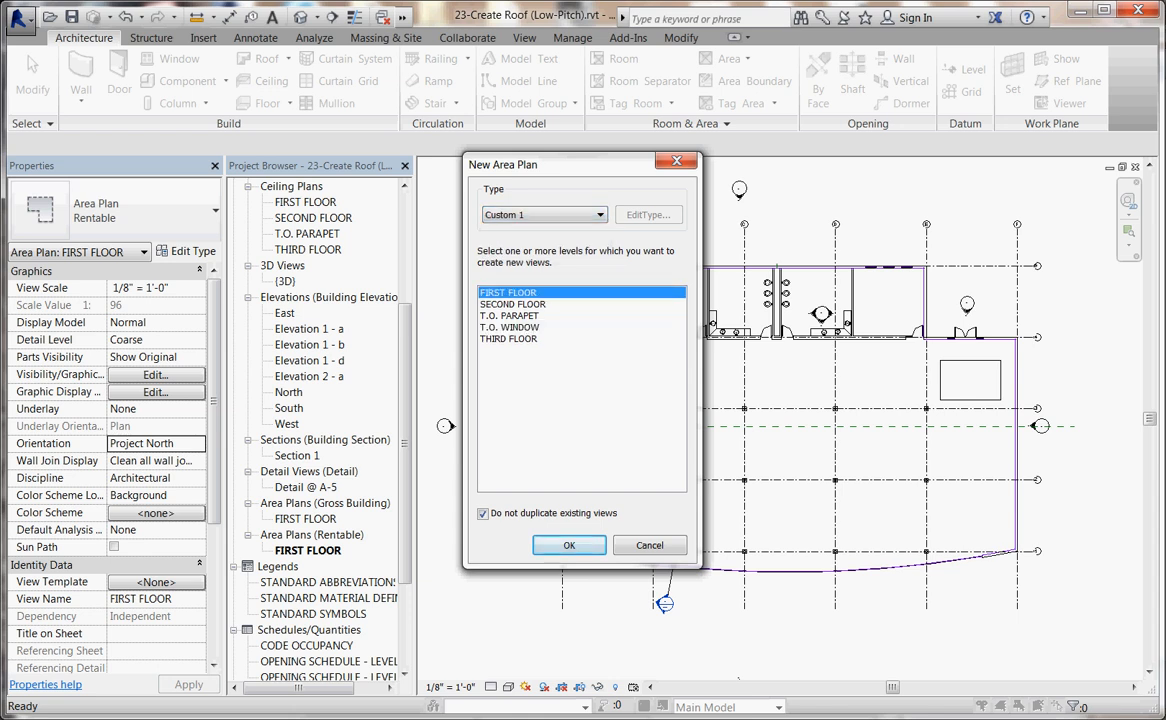
click(569, 545)
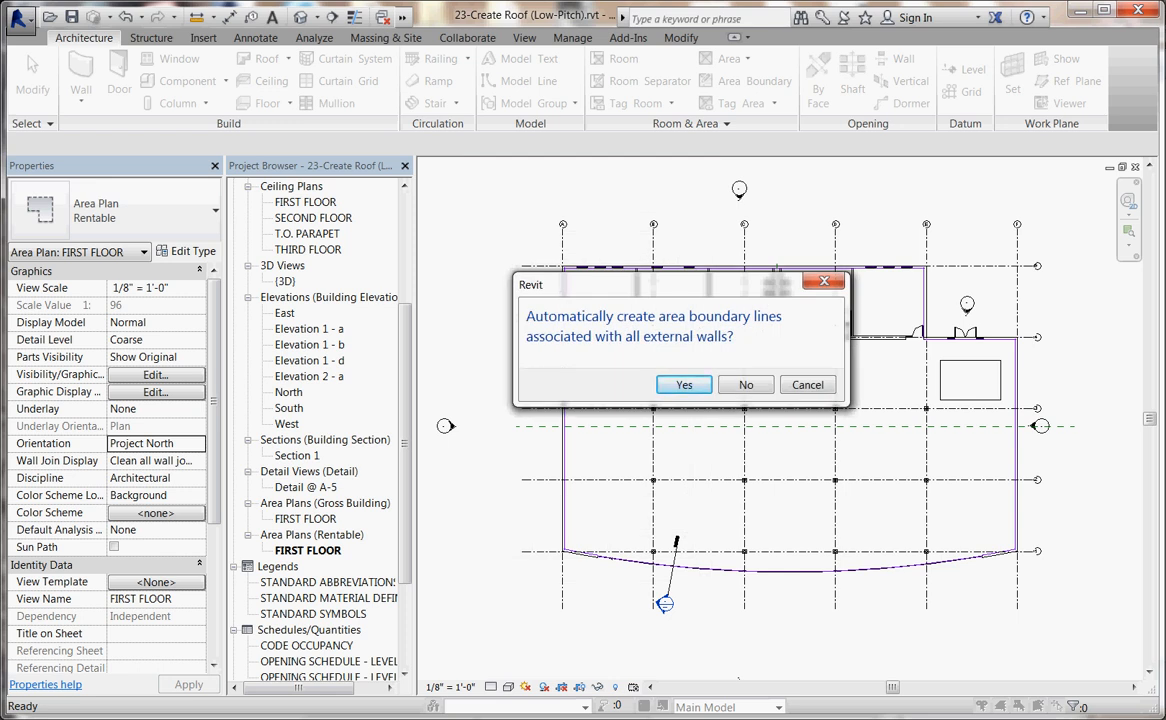
click(683, 384)
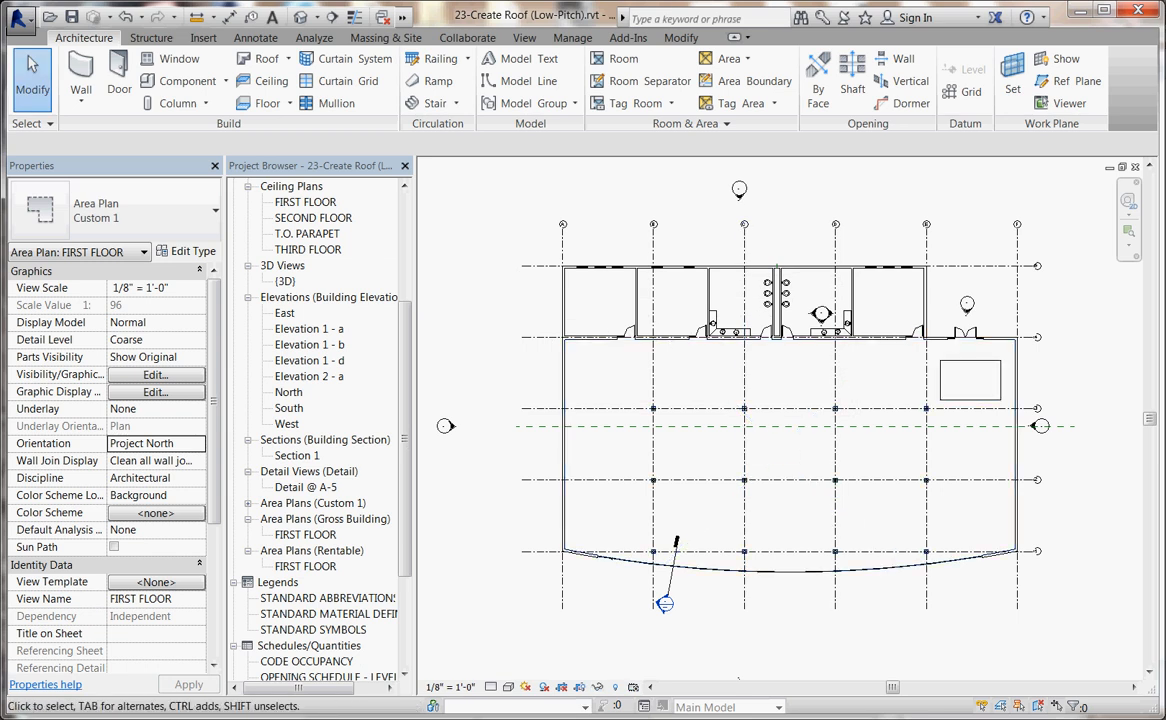
click(710, 320)
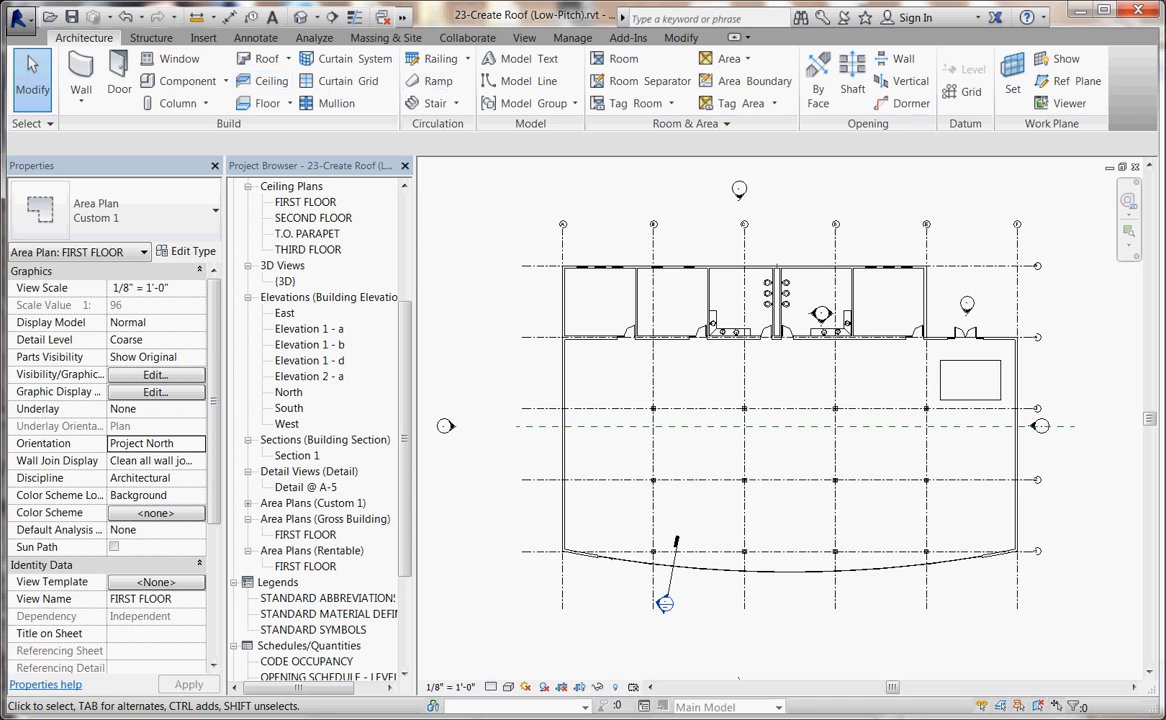
mouse_move(637, 103)
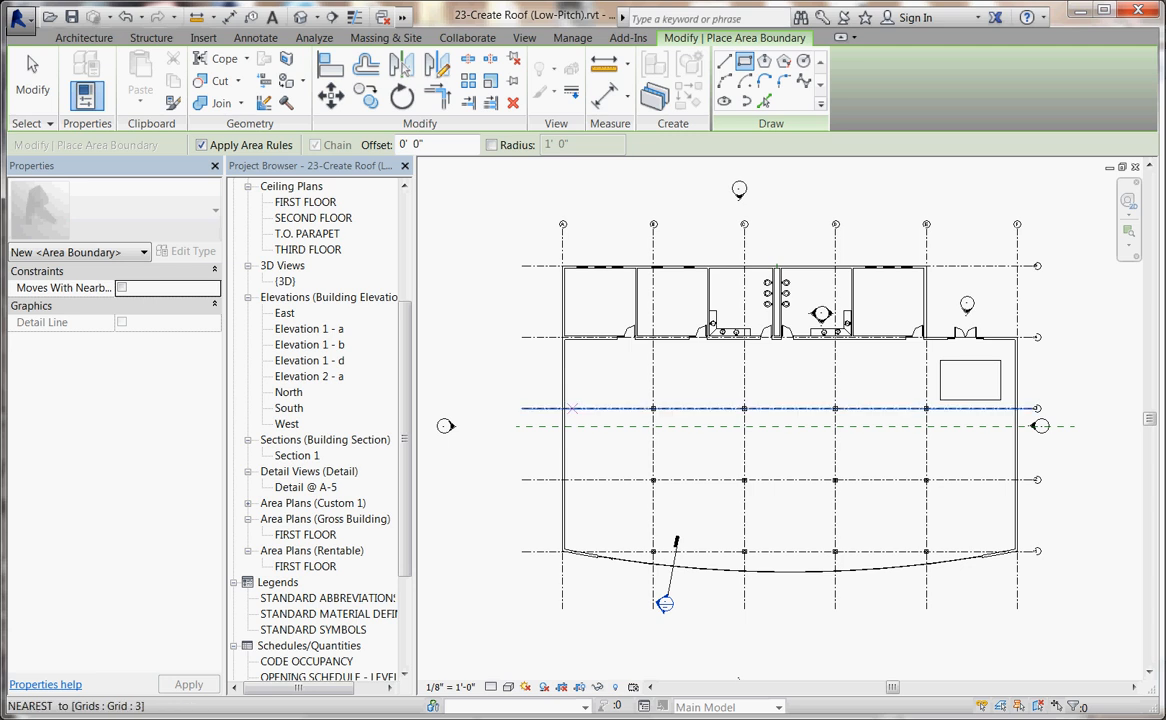
Step: Draw rectangular area boundaries around the top-row rooms and three lower zones
drag(573, 407, 687, 493)
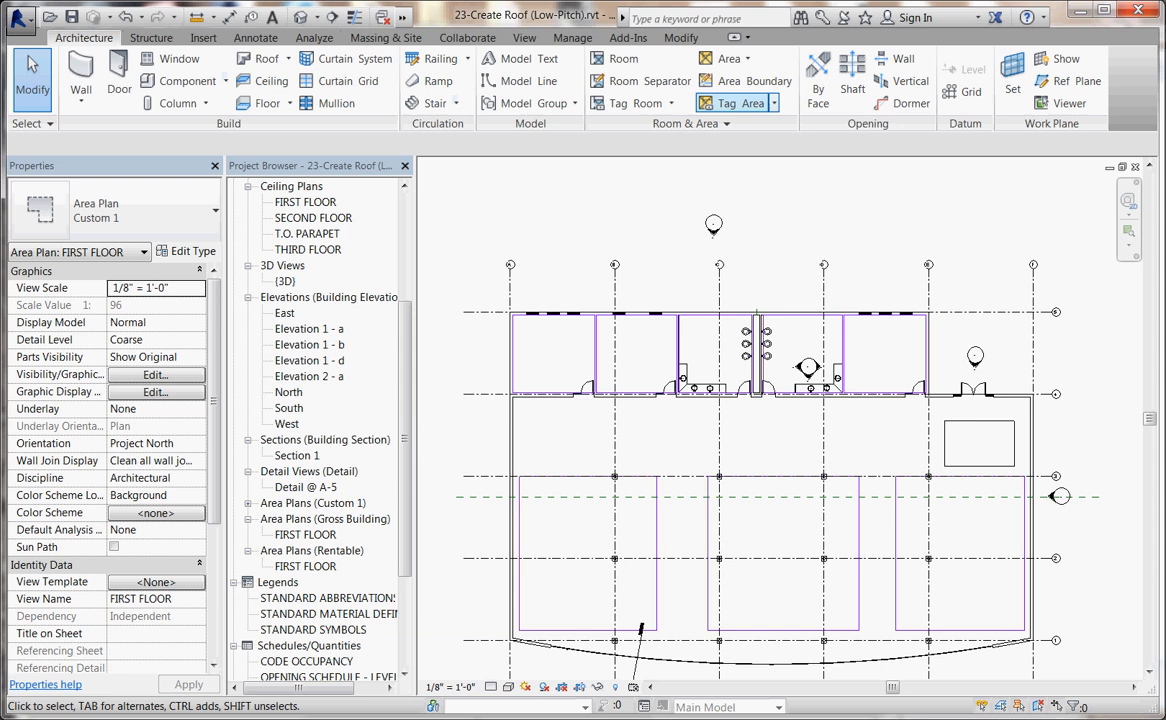
Step: Place tagged areas in all eight boundaries, then select the top-left area
click(730, 58)
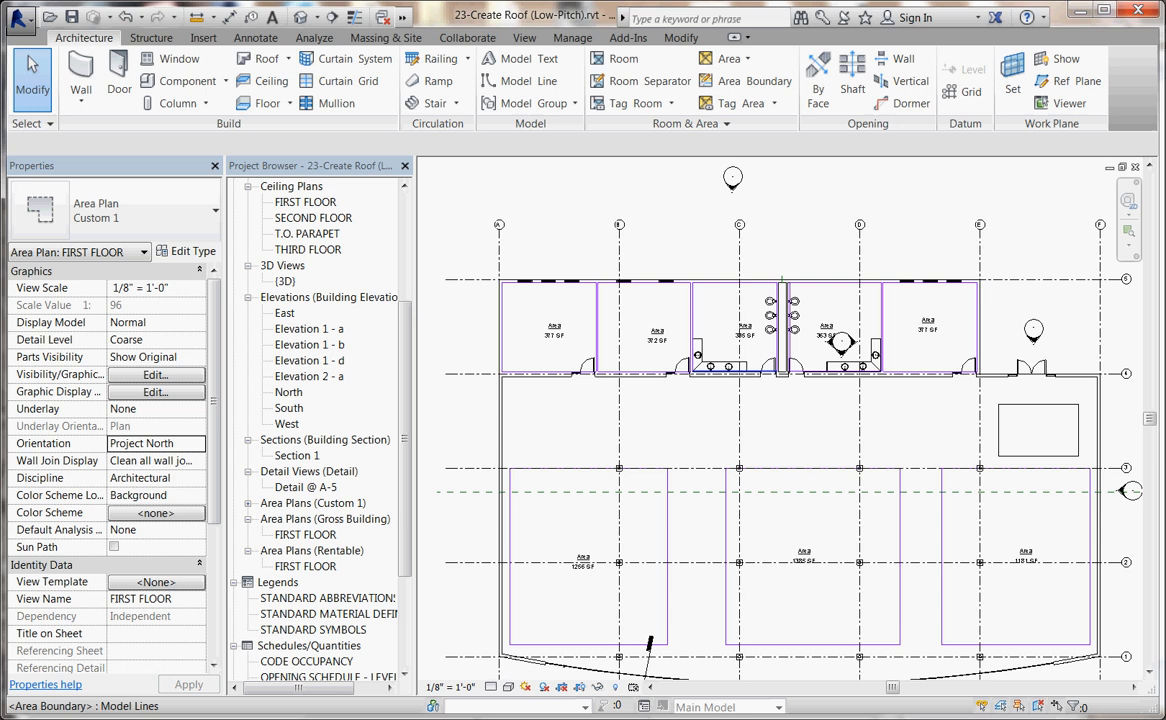
click(555, 330)
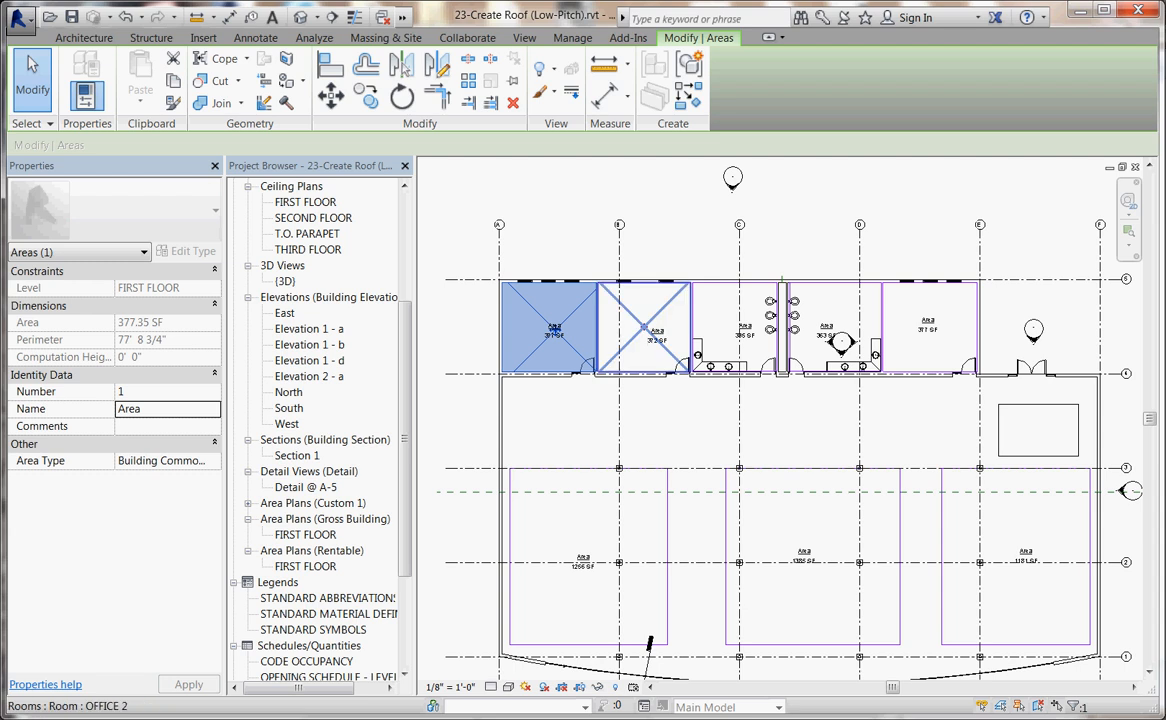
Step: Select the second top-row area, enter 'office' as its Name, and adjust its Area Type field
click(655, 330)
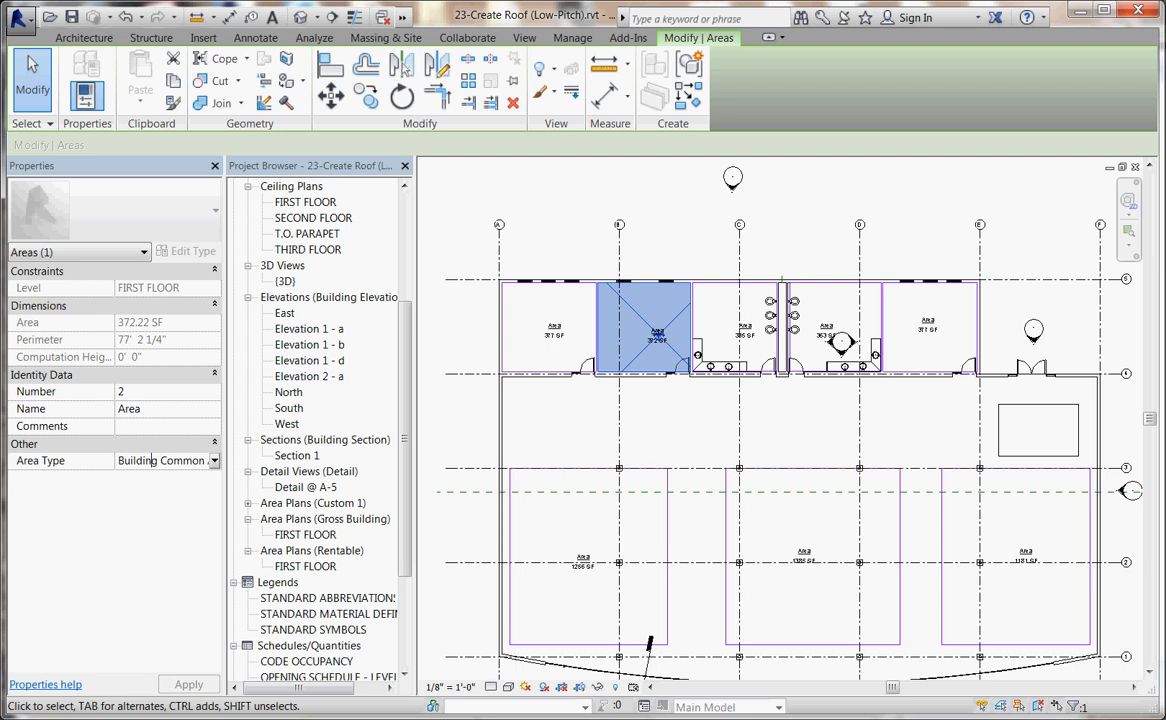
click(160, 408)
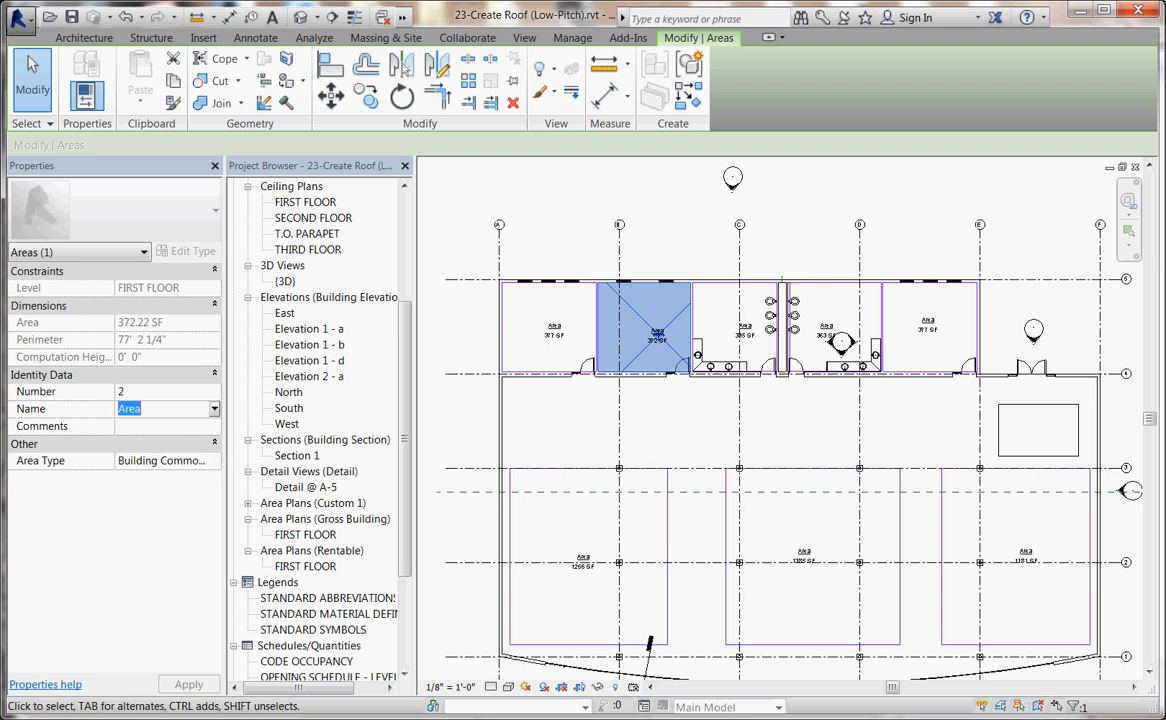
text(office)
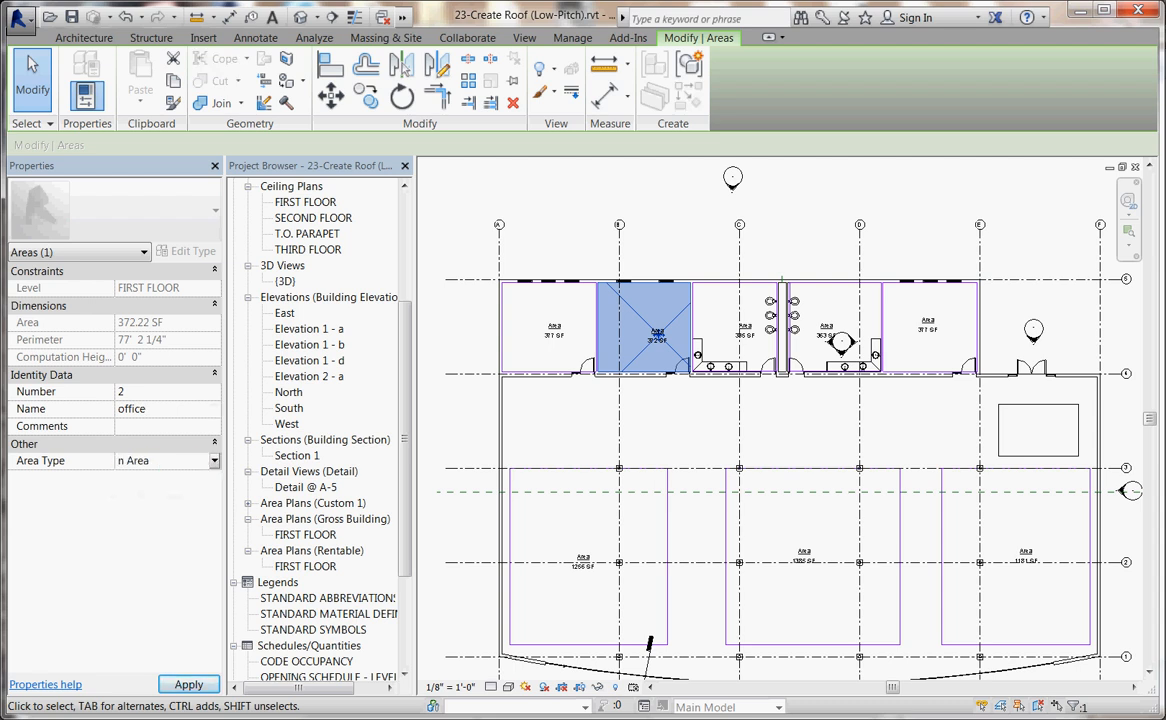
click(165, 460)
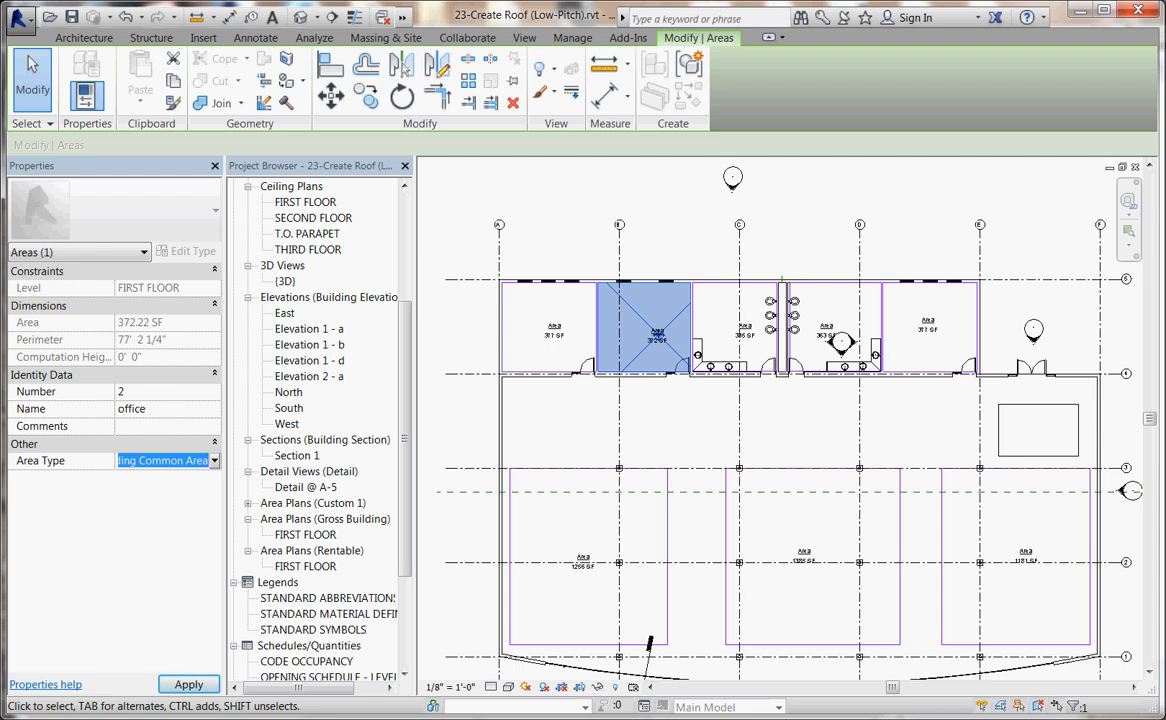
click(165, 460)
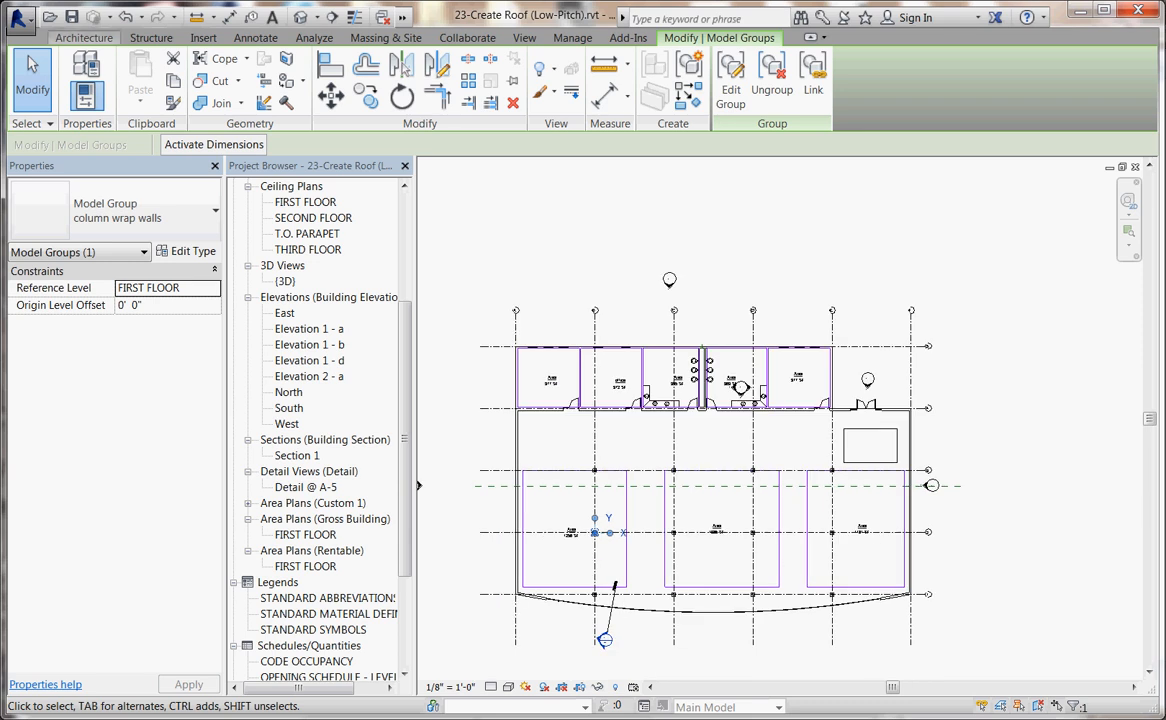
Step: Place a color fill legend using Areas (Custom 1) with Schema 1
click(83, 37)
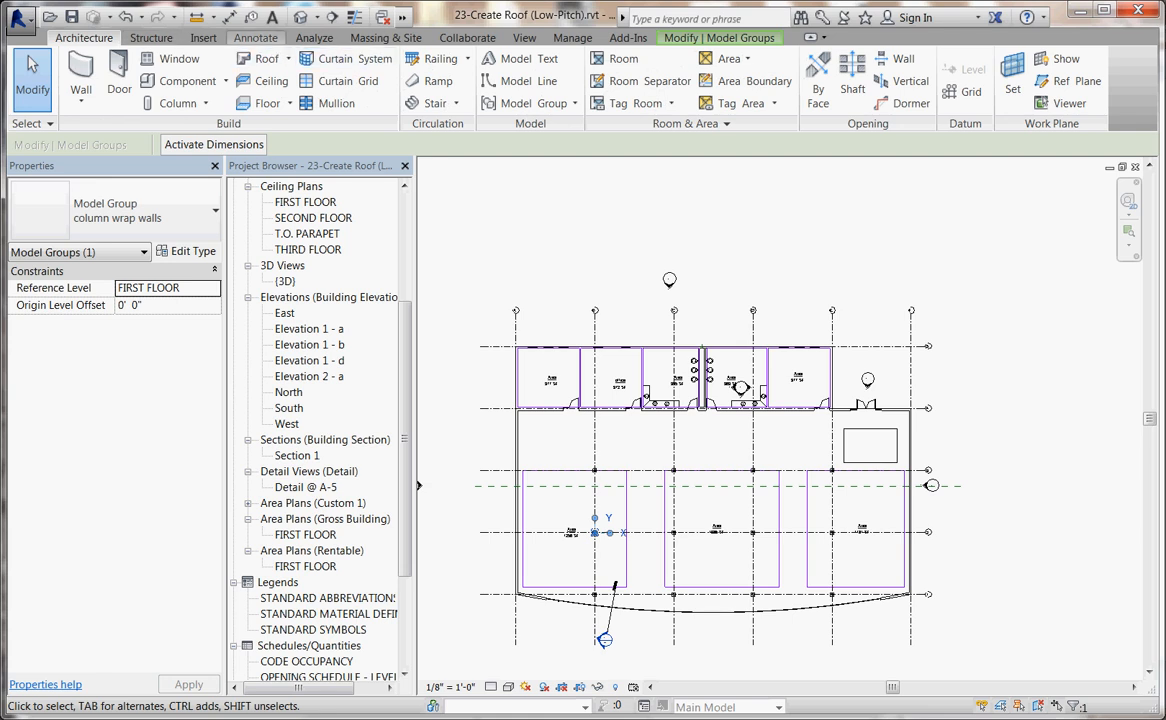
click(255, 37)
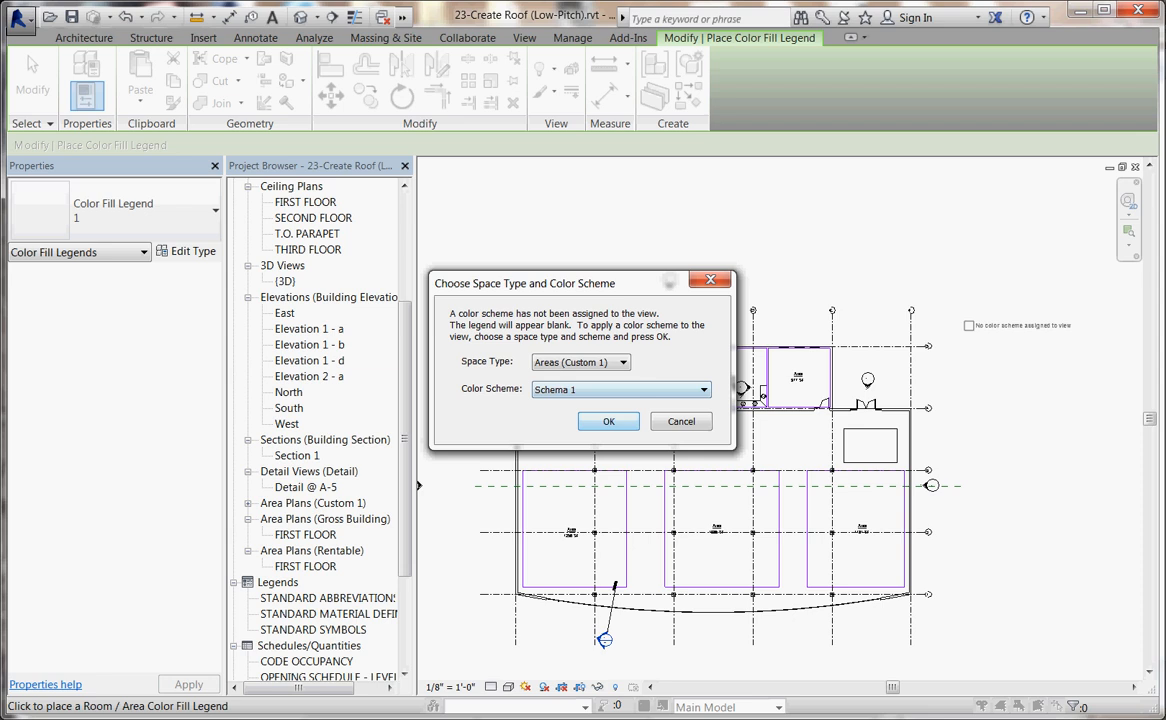
click(608, 421)
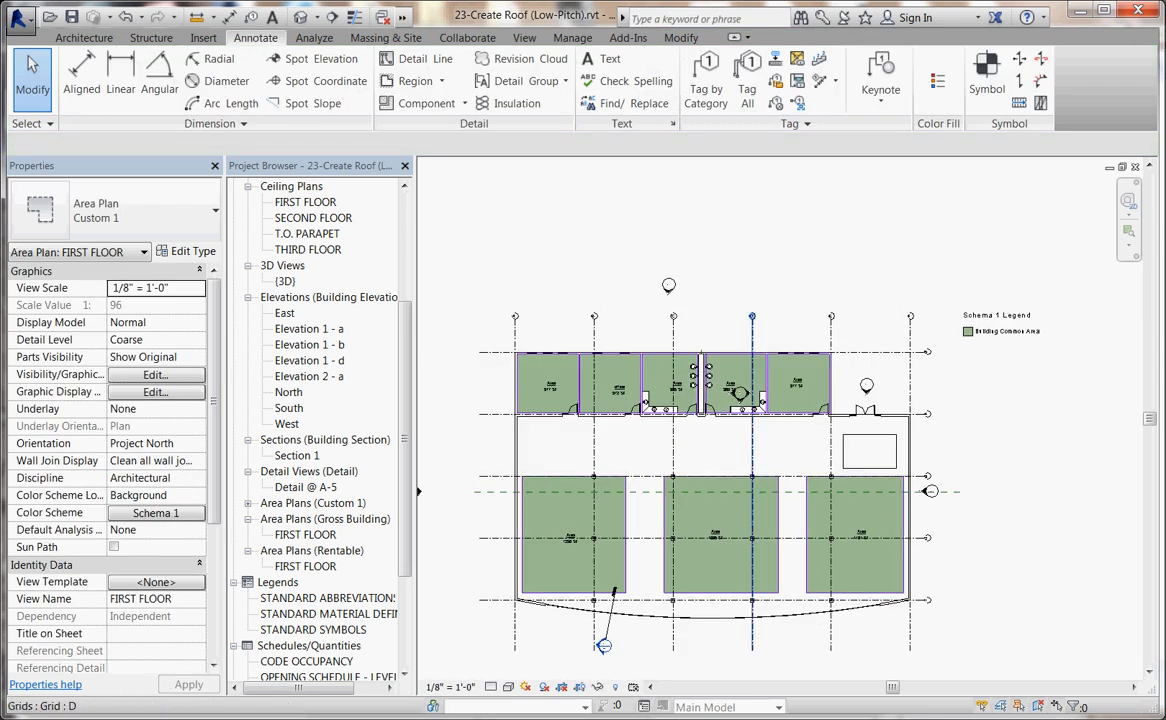
Step: Select the color fill legend and open Edit Scheme for Schema 1
click(1004, 331)
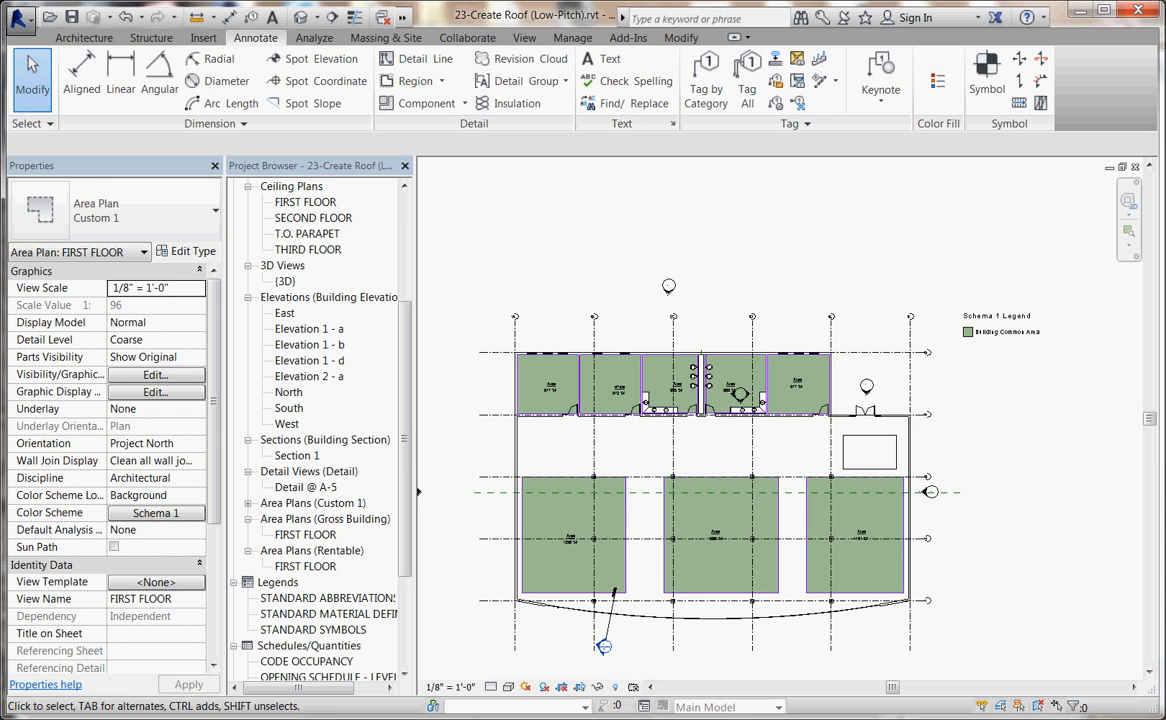
click(1004, 331)
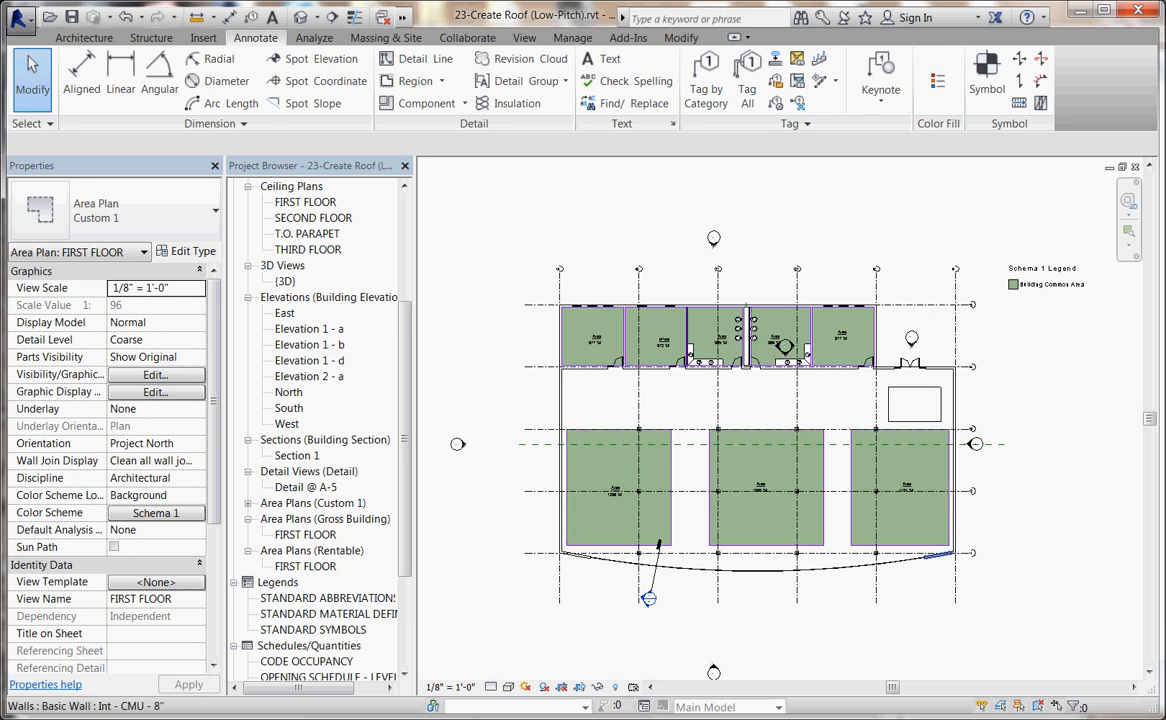
click(1048, 277)
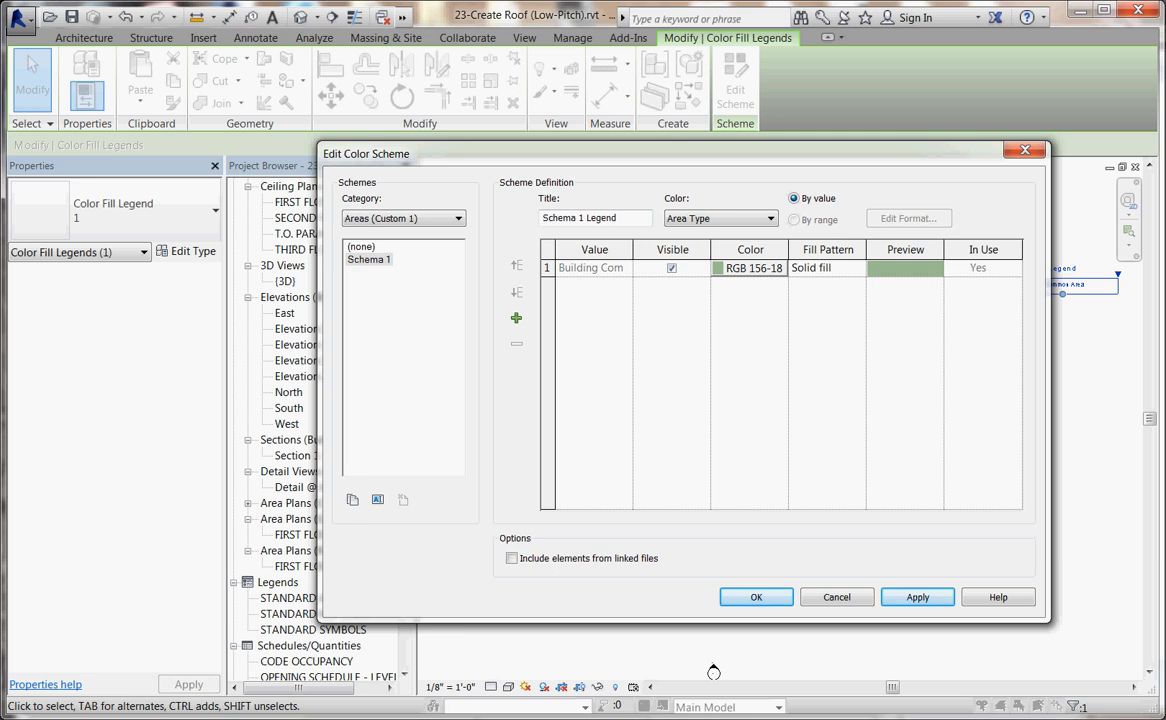
Step: Rename the Schema 1 colour scheme to 'area type' and select it
click(369, 259)
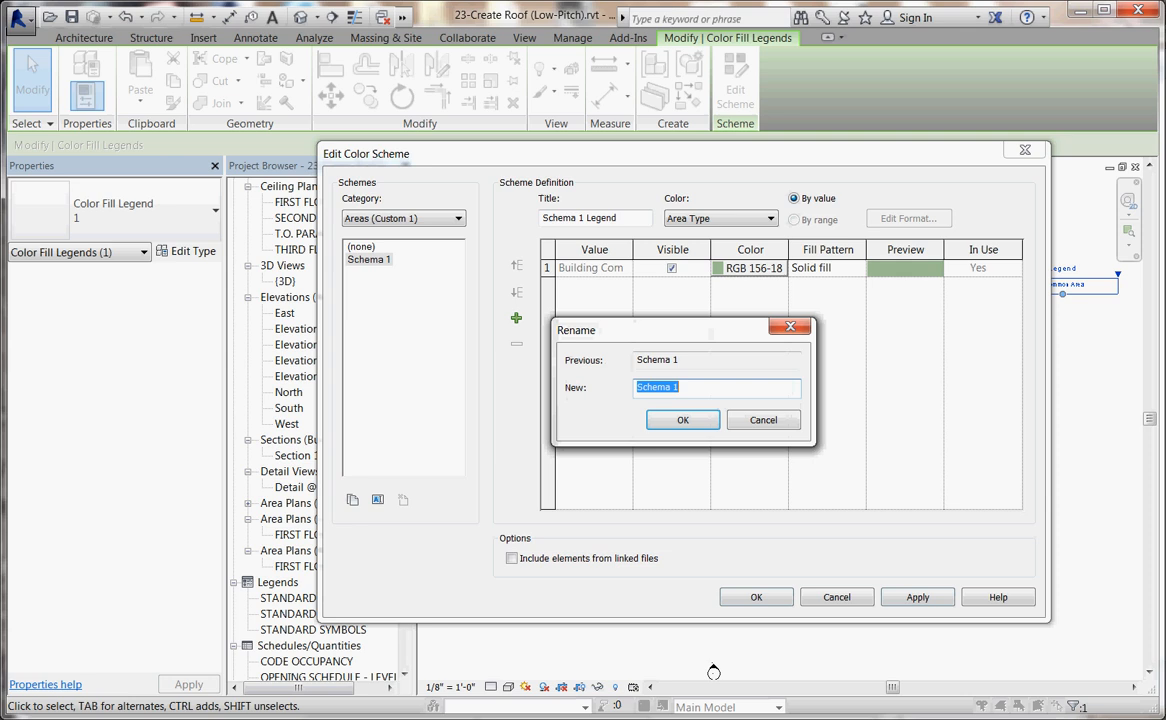
text(area)
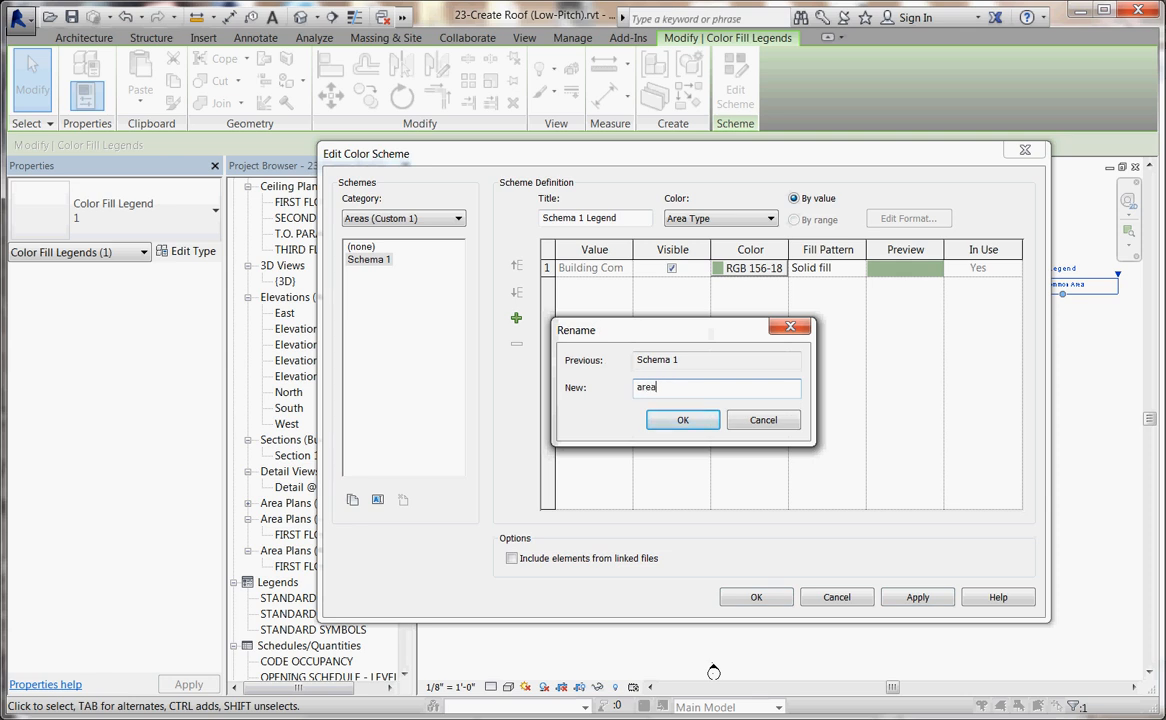
text(type)
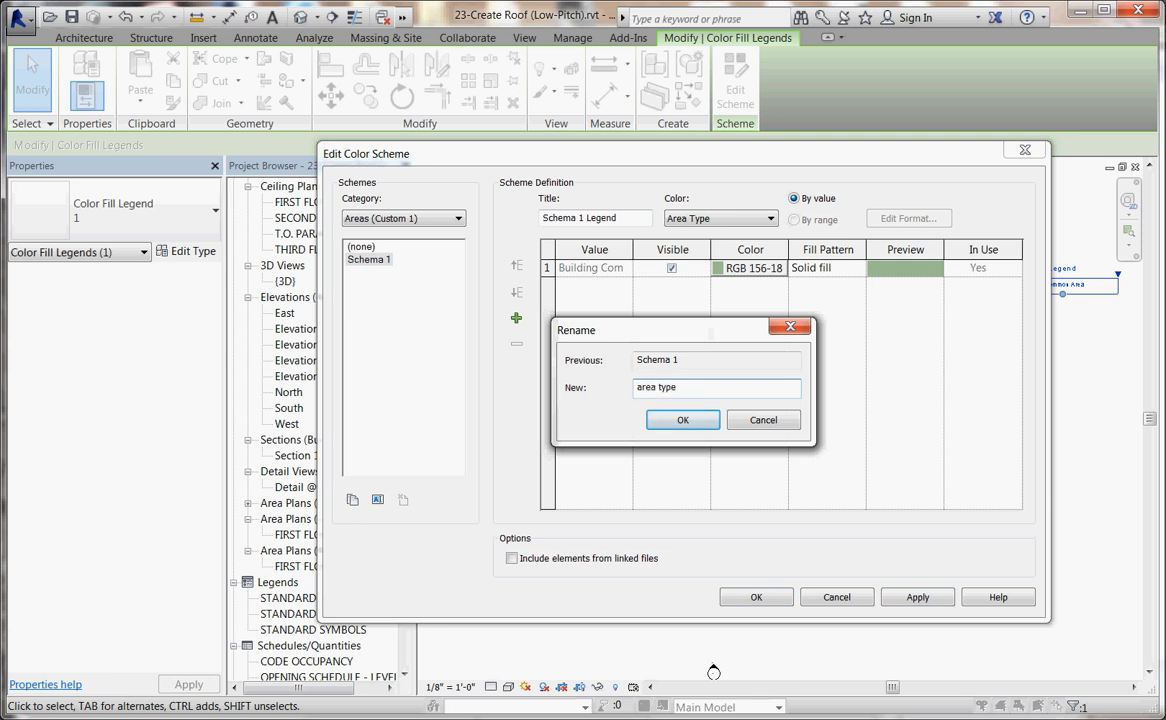
click(682, 419)
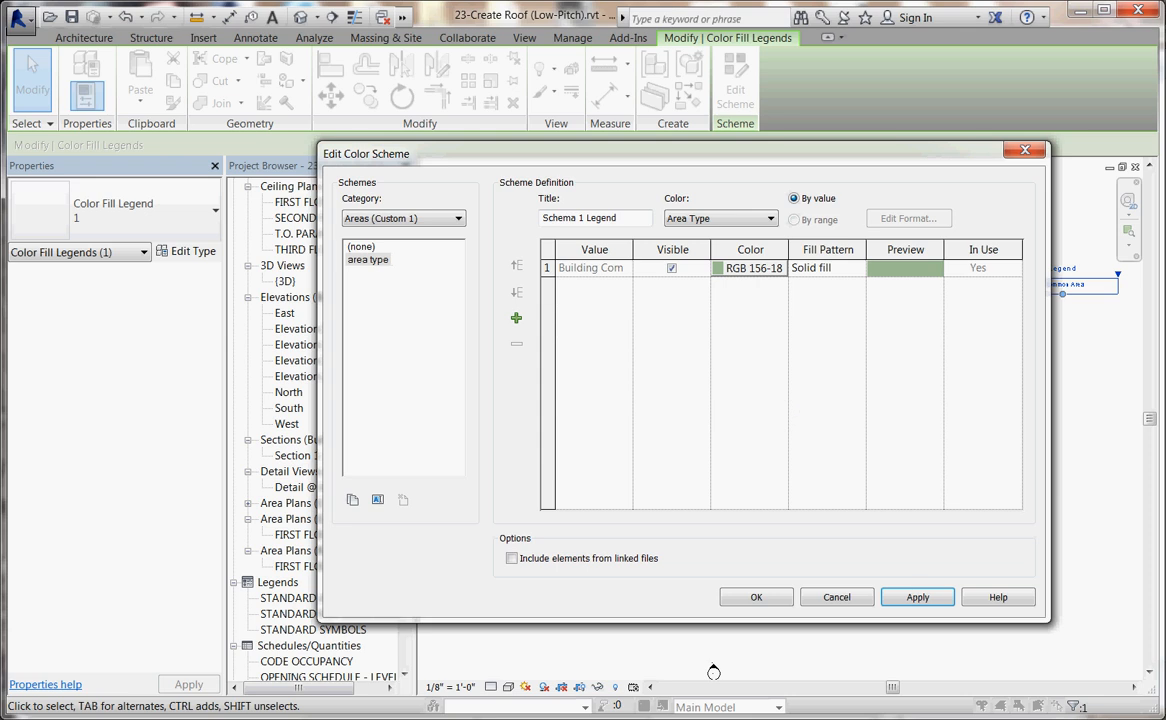
click(367, 259)
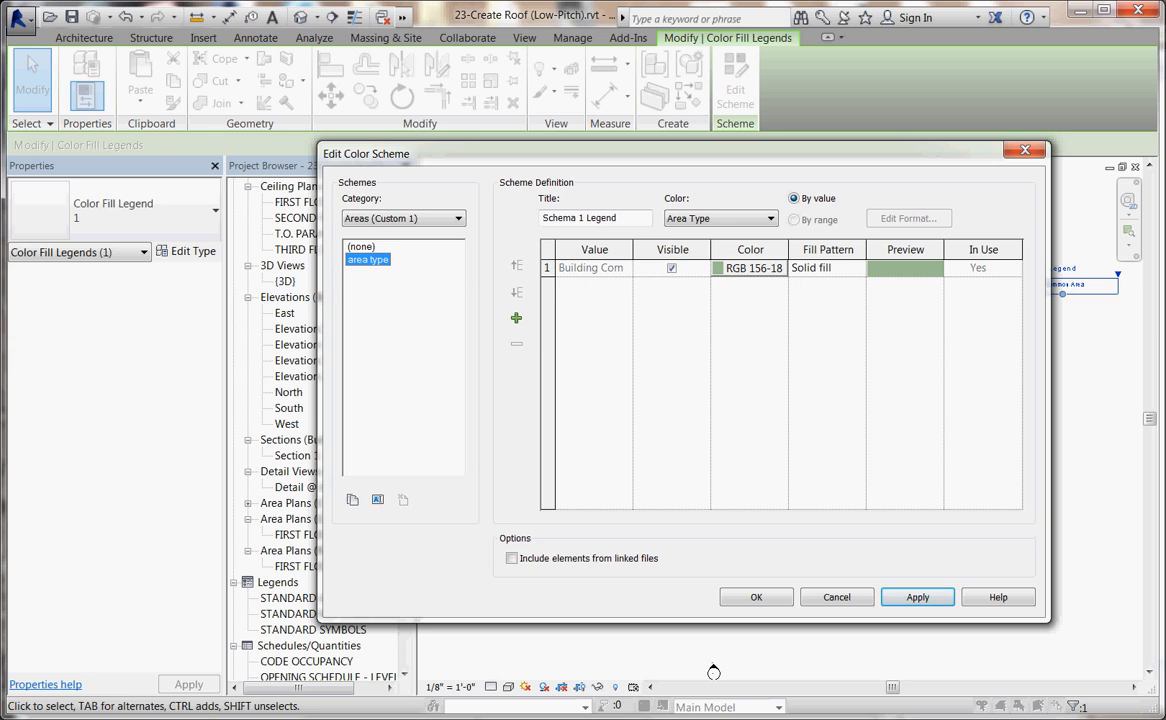
Step: Duplicate the scheme as 'by name' and colour areas by Name, accepting the colours-not-preserved warning
click(517, 318)
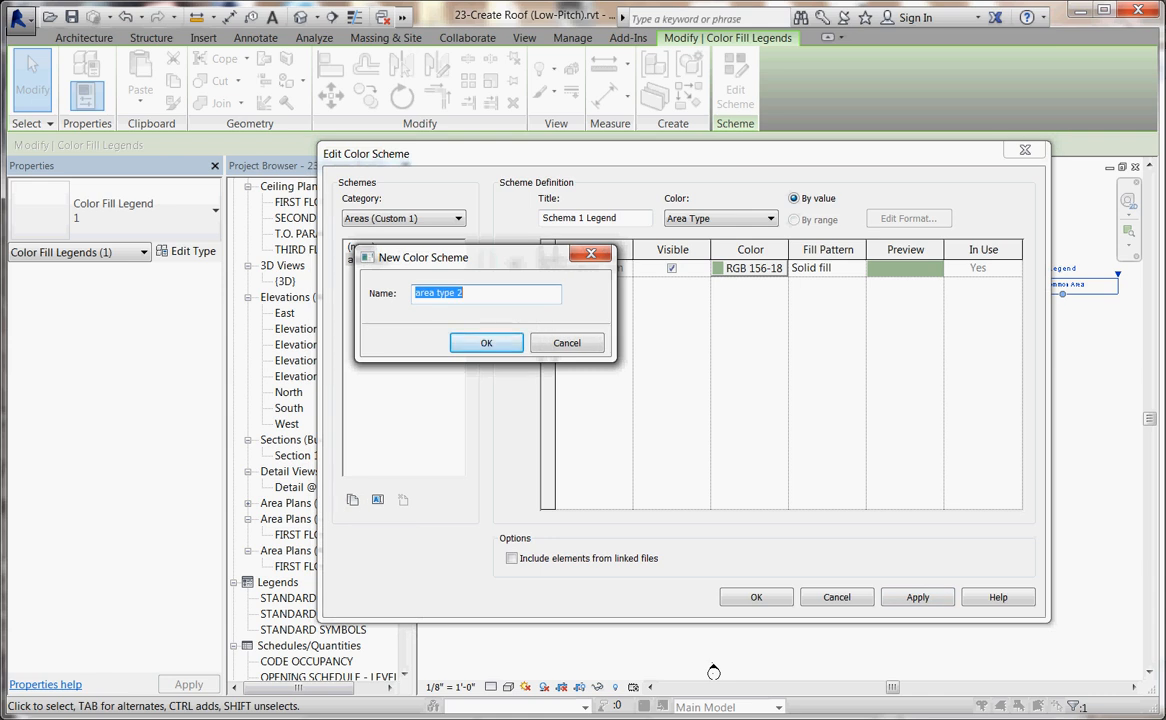
text(b)
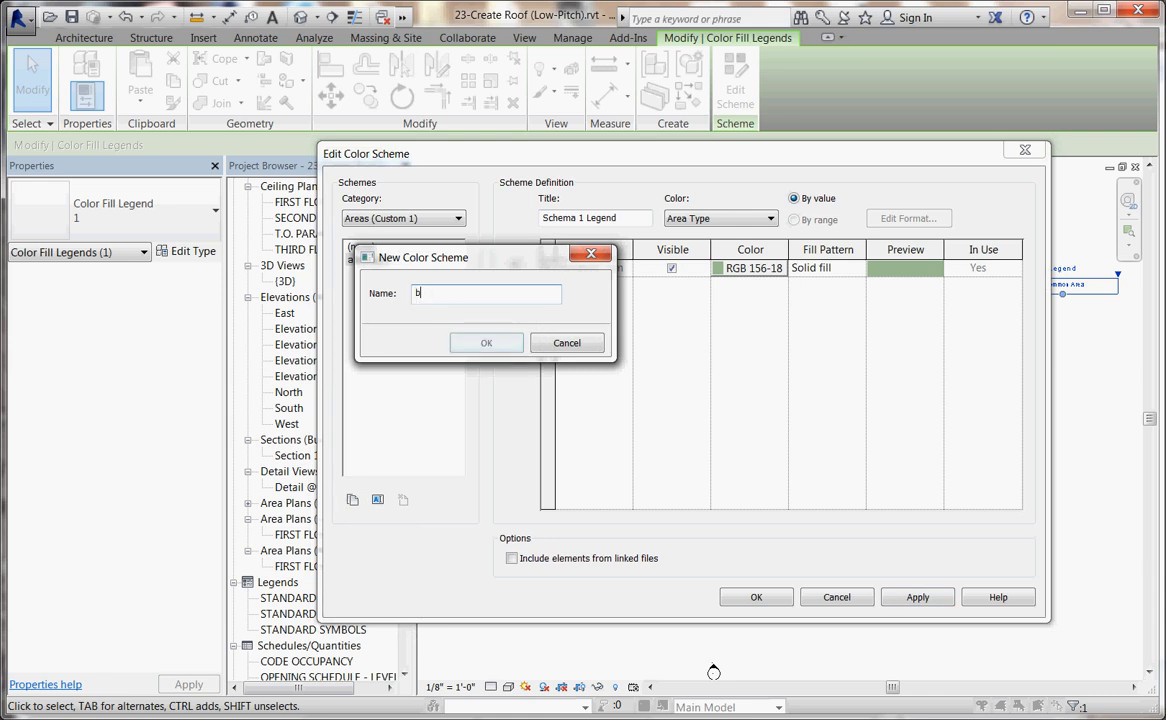
text(y name)
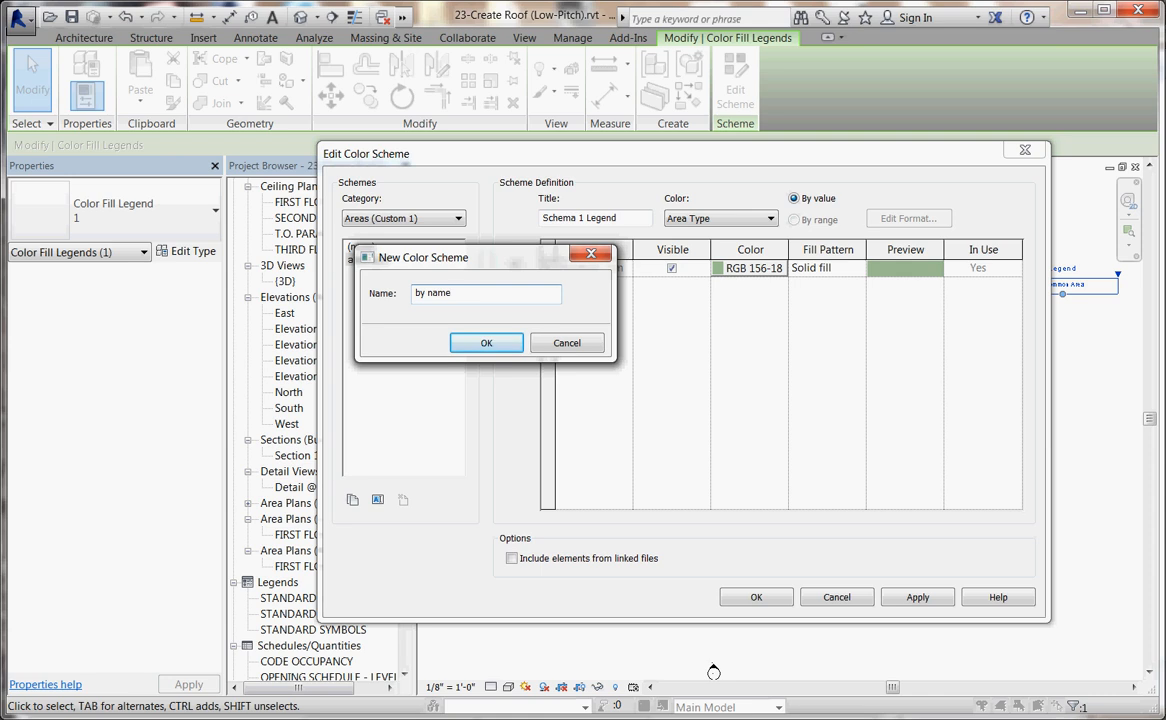
click(486, 342)
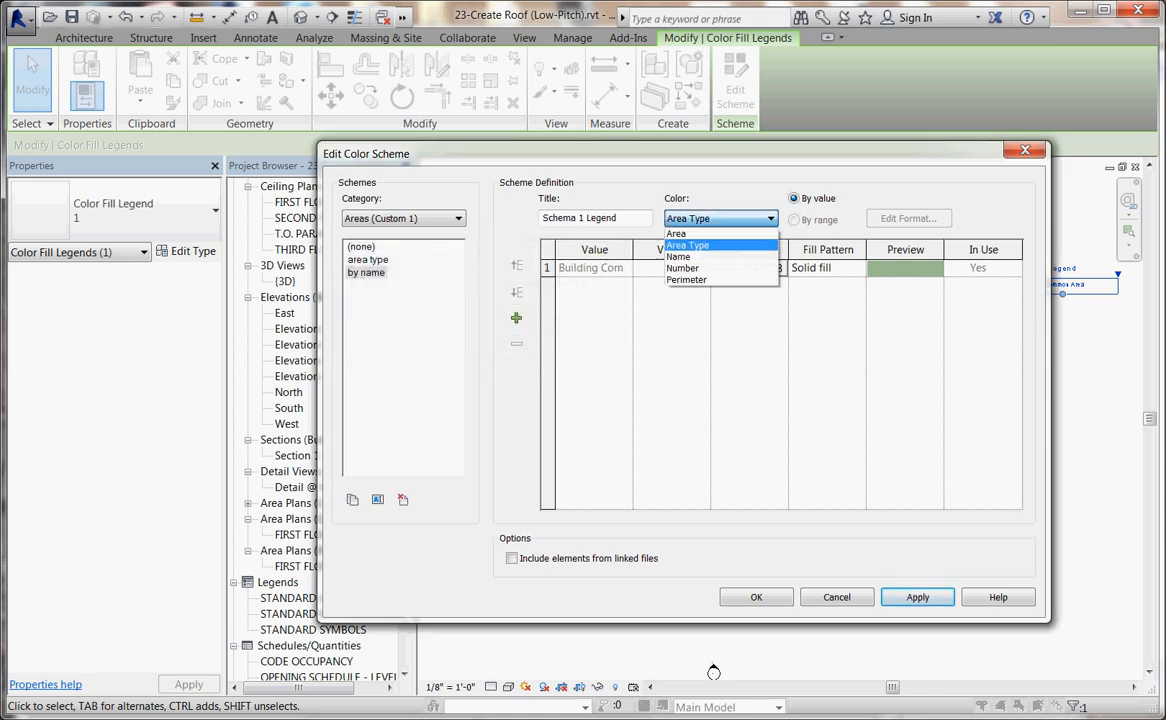
click(678, 257)
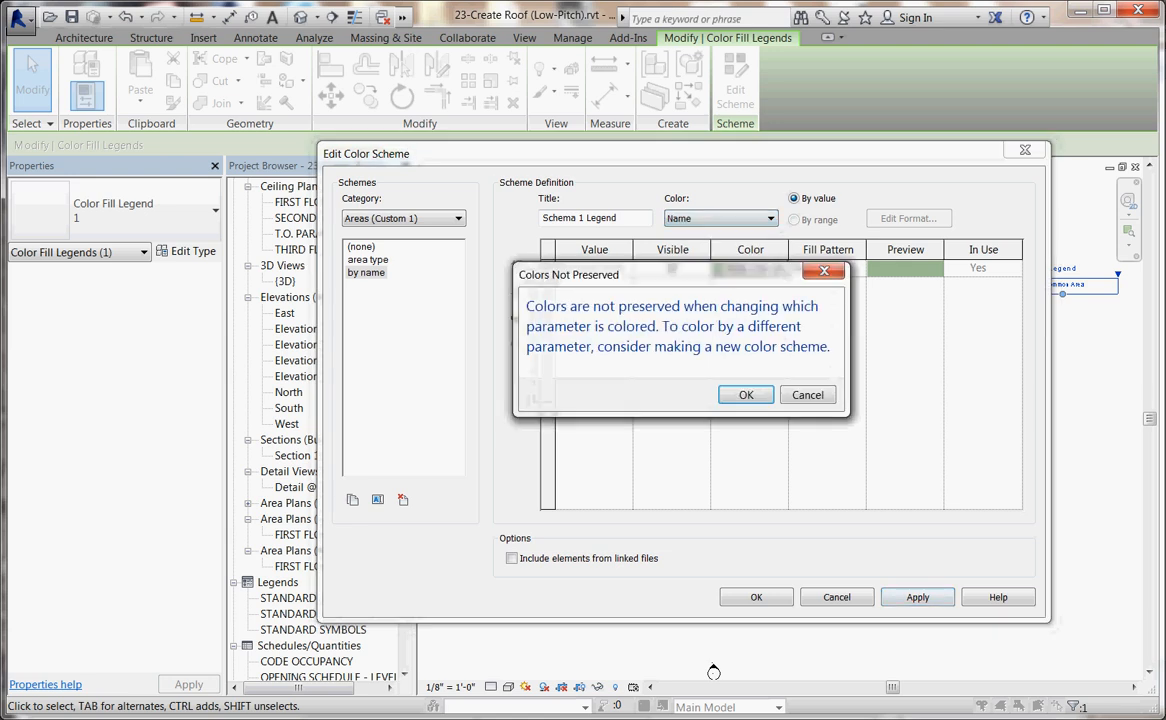
click(745, 394)
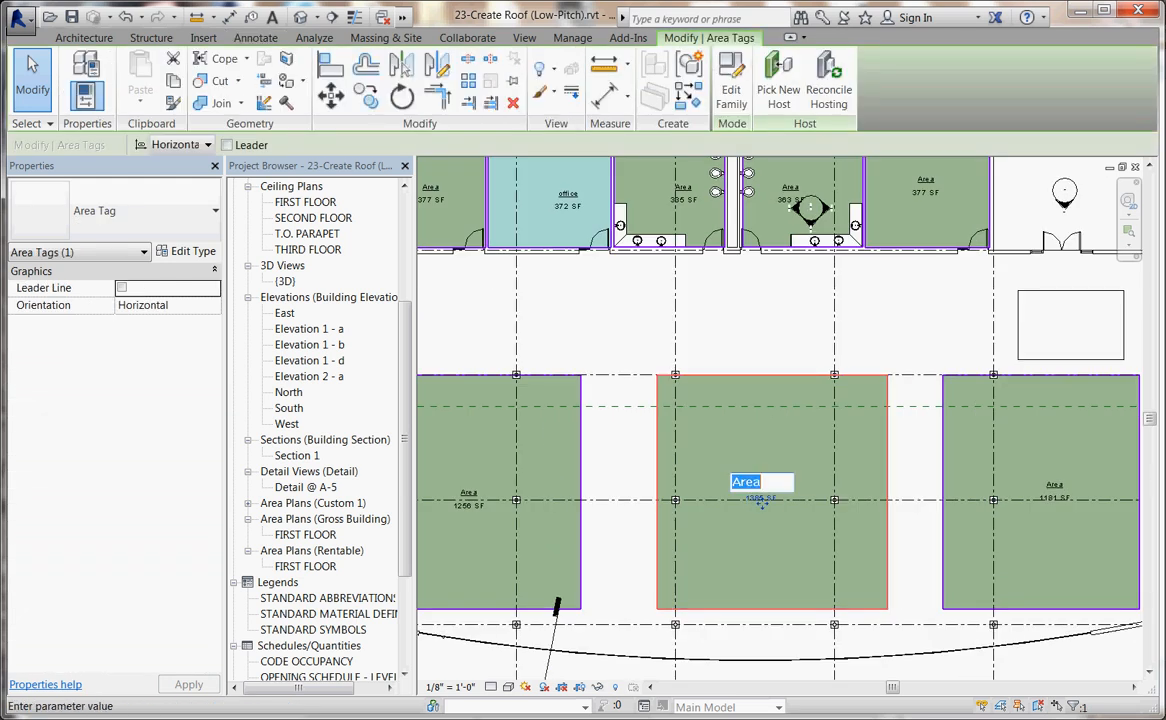
Step: Type the area names 'lab' and 'lab 1' into the large lower areas' tags
text(lab 2)
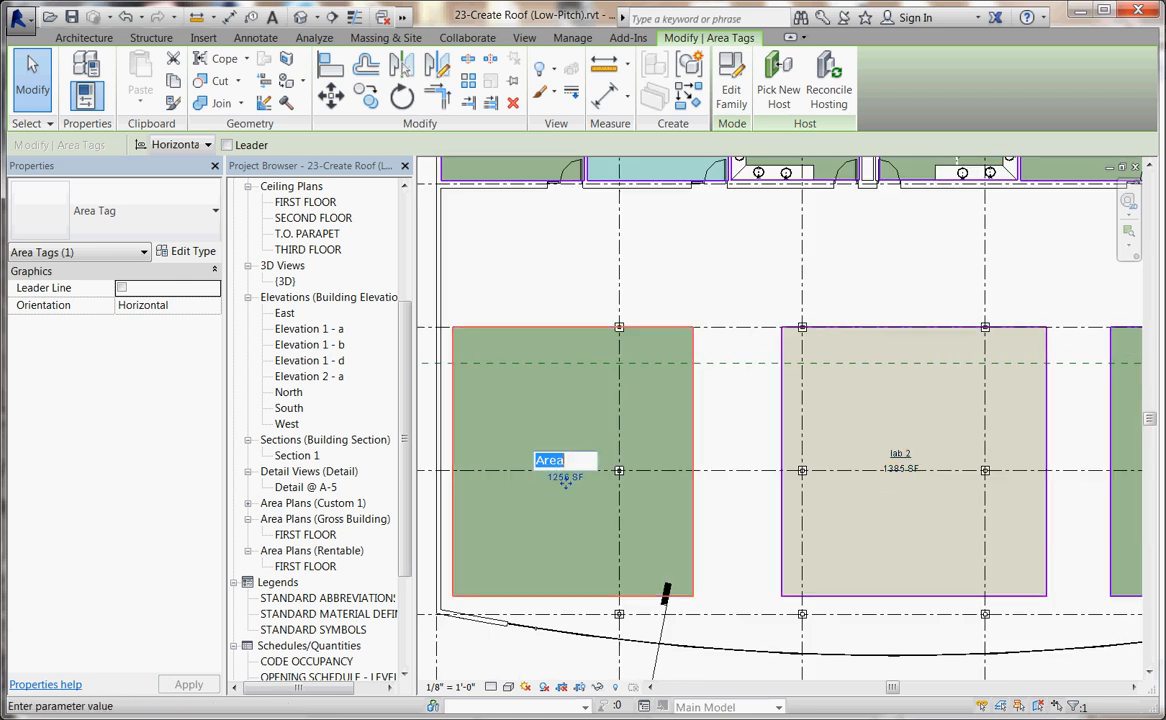
text(lab 1)
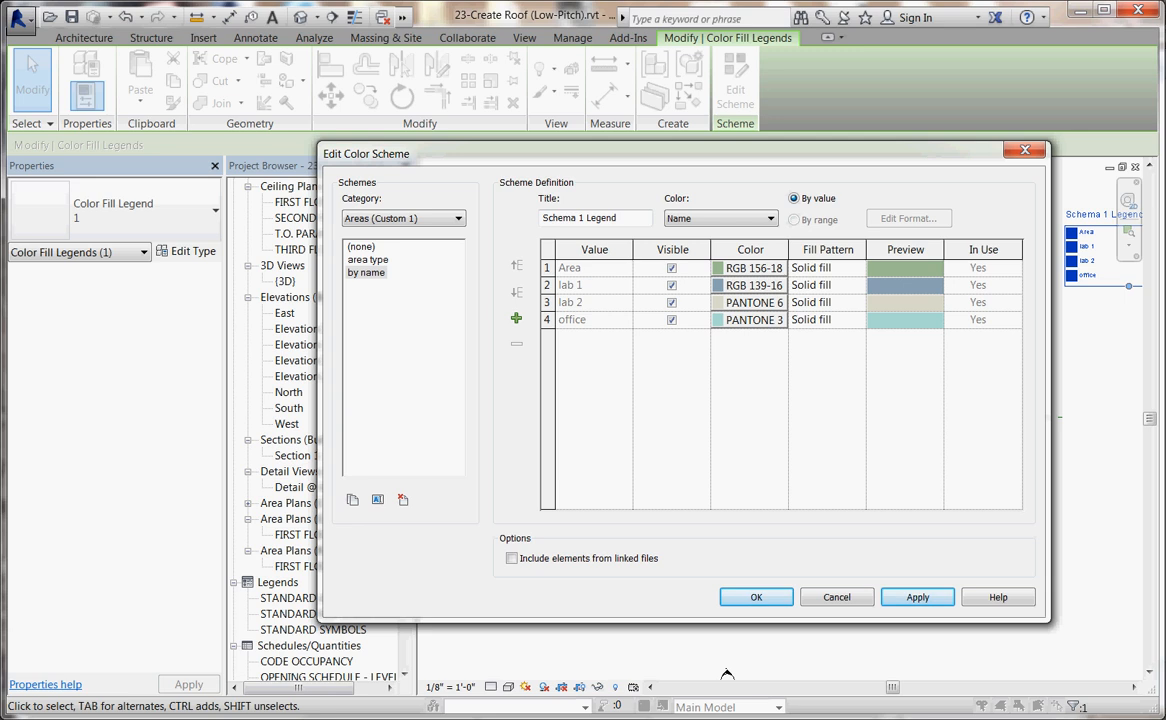
Step: Inspect lab 1's colour without changing it, keep Color by Name, and apply the scheme
click(749, 285)
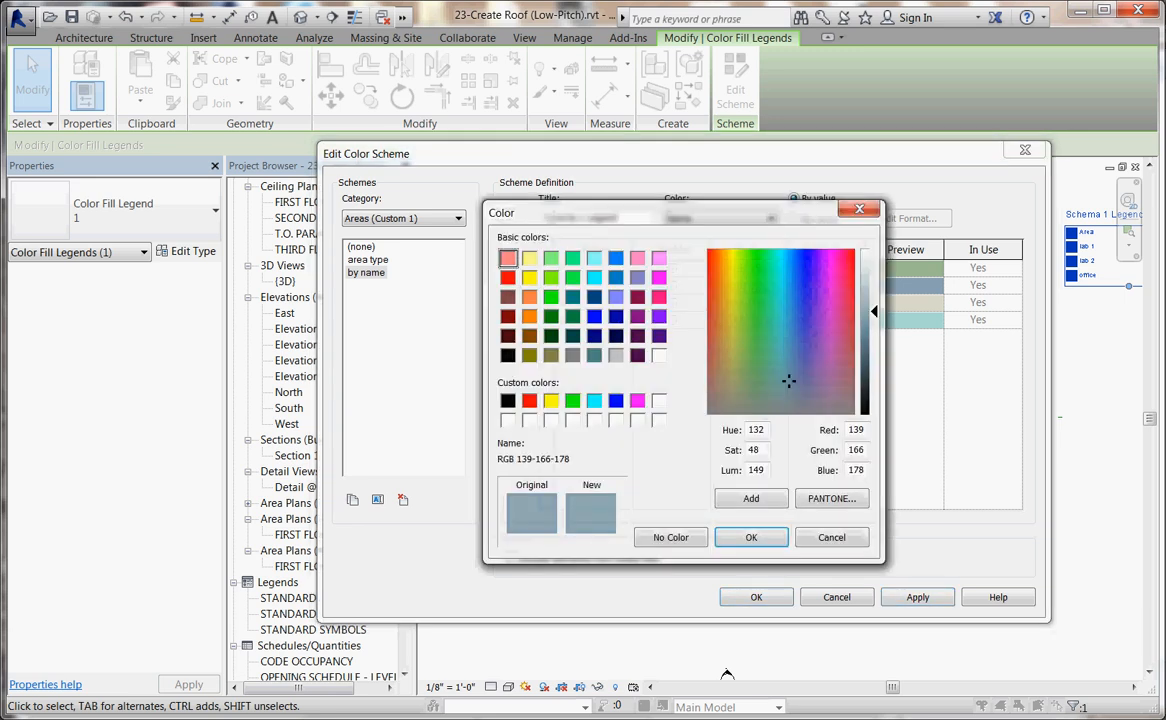
click(751, 537)
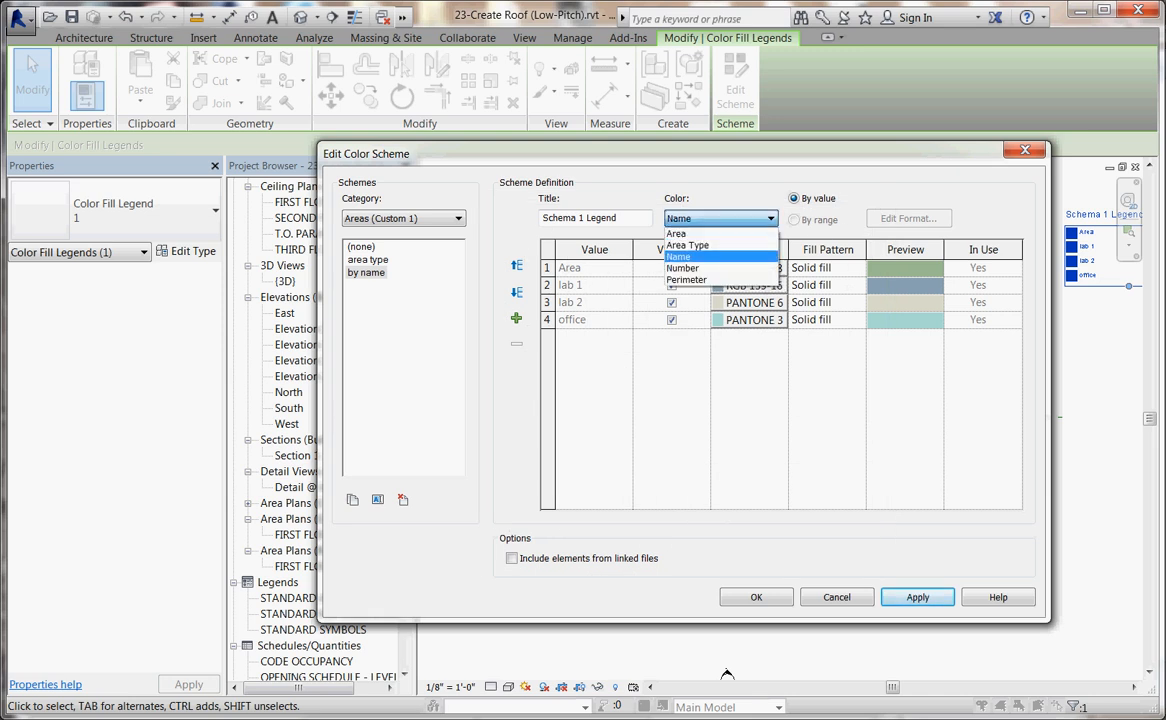
mouse_move(687, 279)
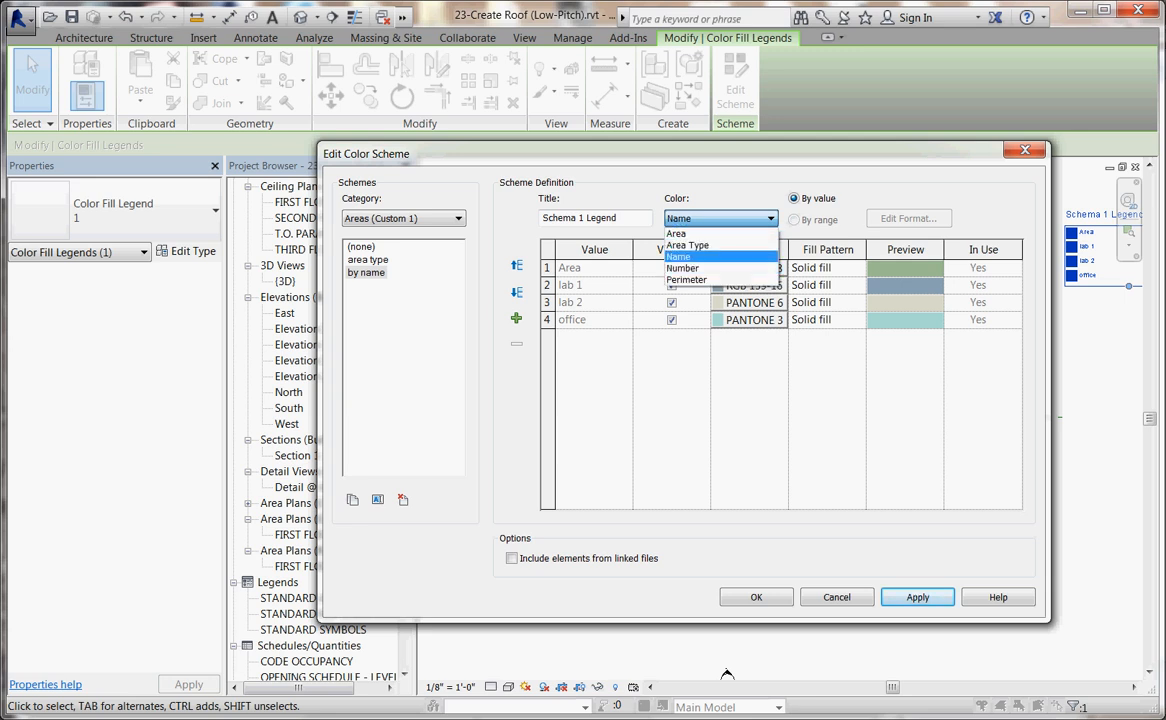
click(678, 256)
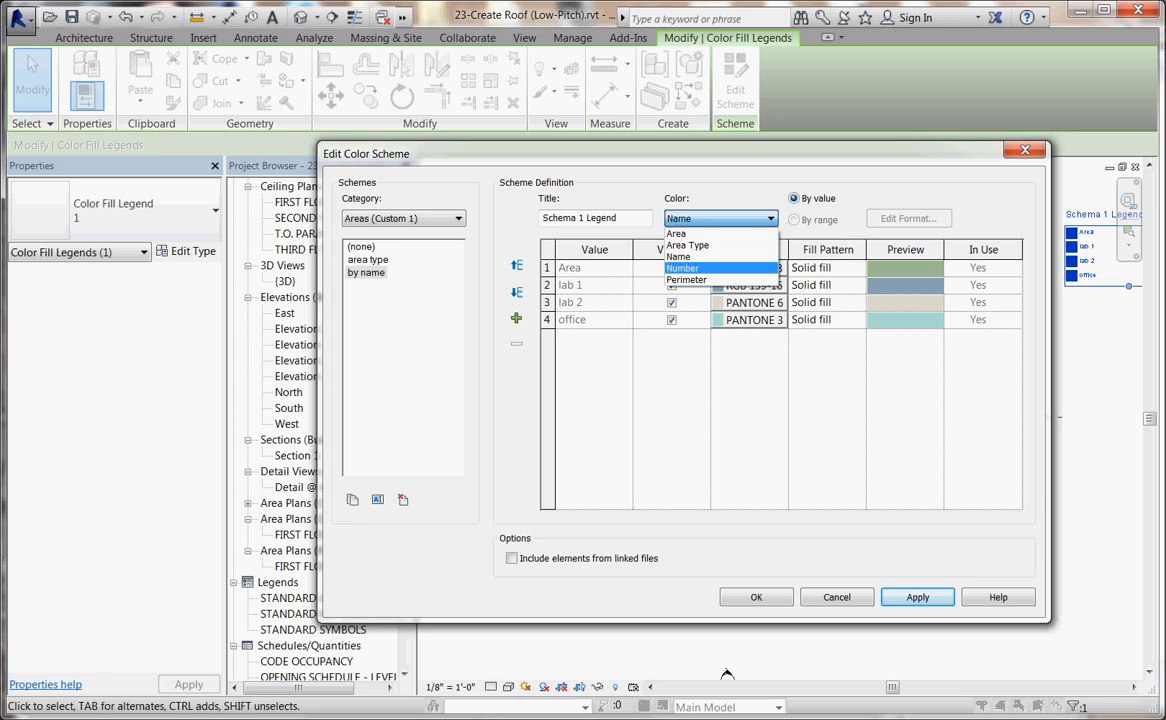
click(678, 256)
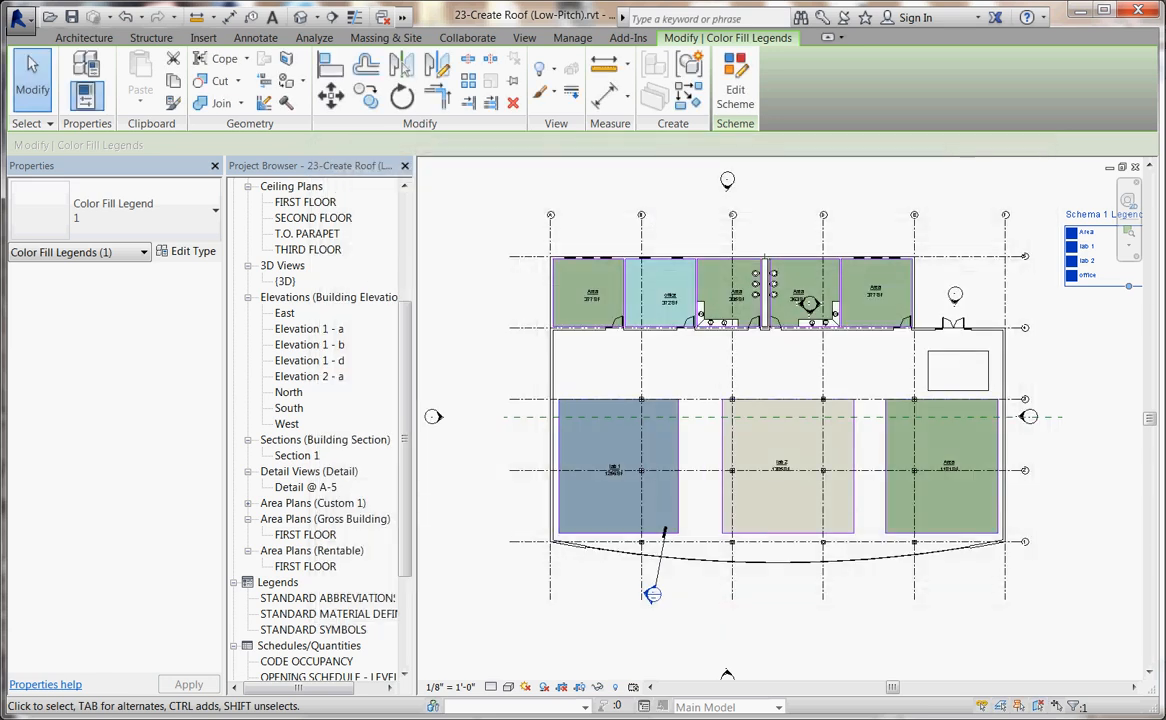
click(255, 37)
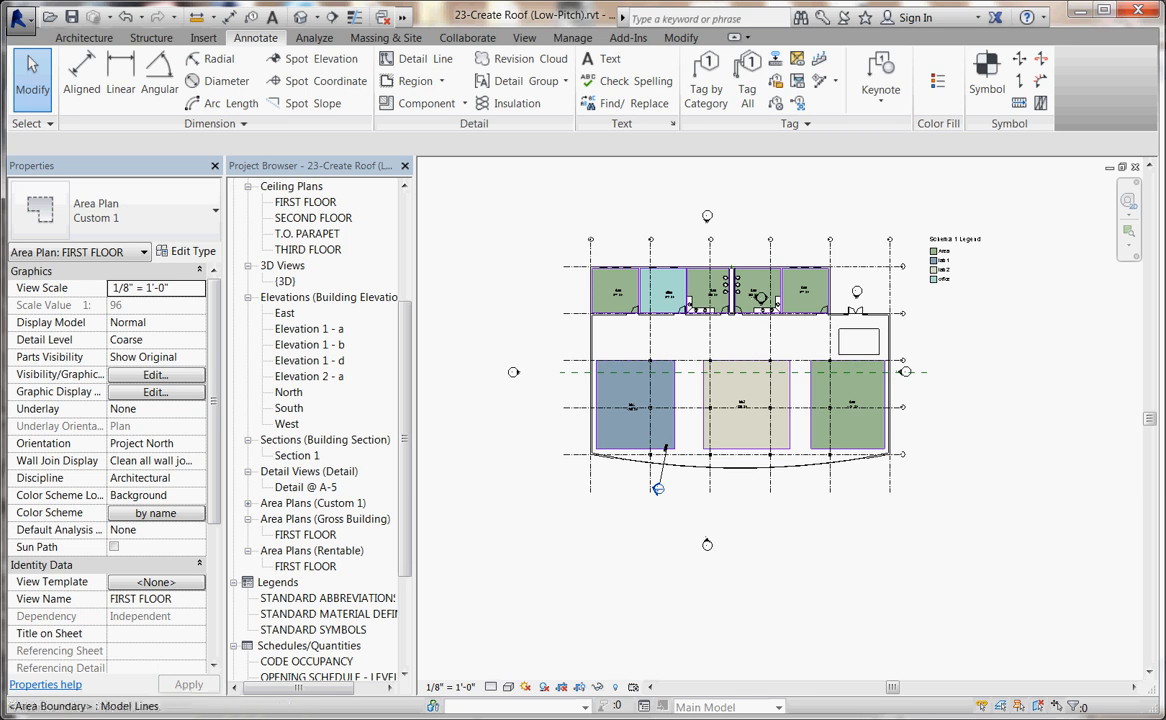
Step: Create a new Schedule/Quantities for the Areas (Custom 1) category
click(523, 37)
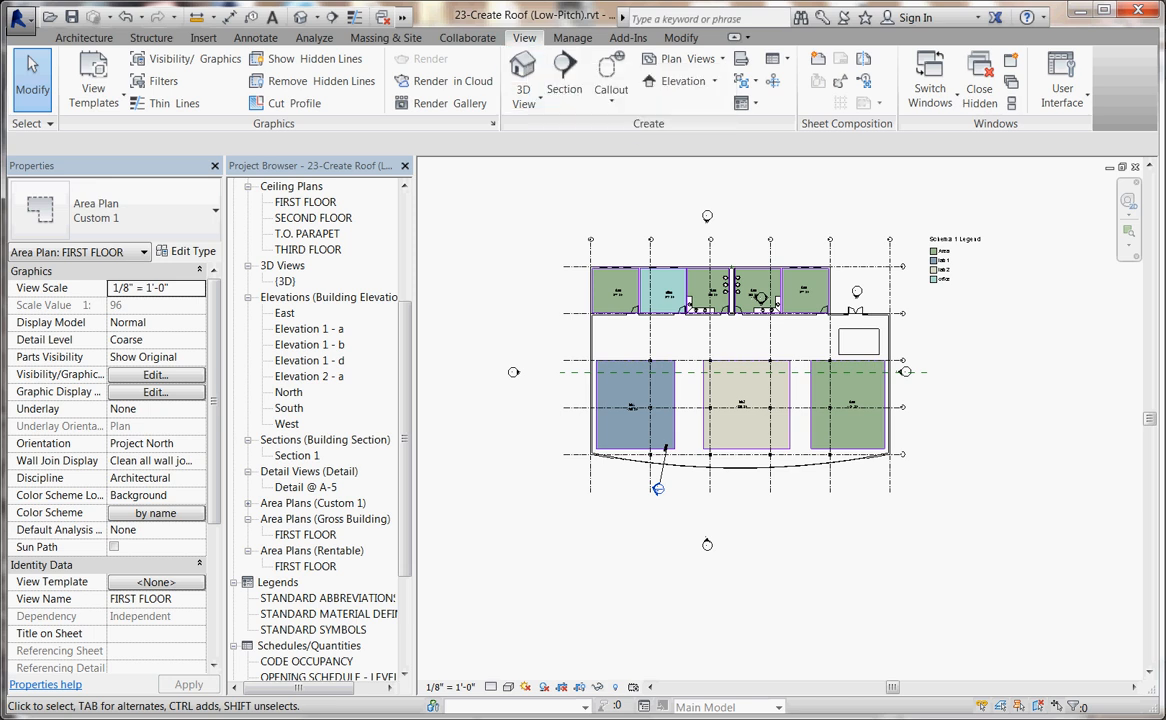
click(772, 57)
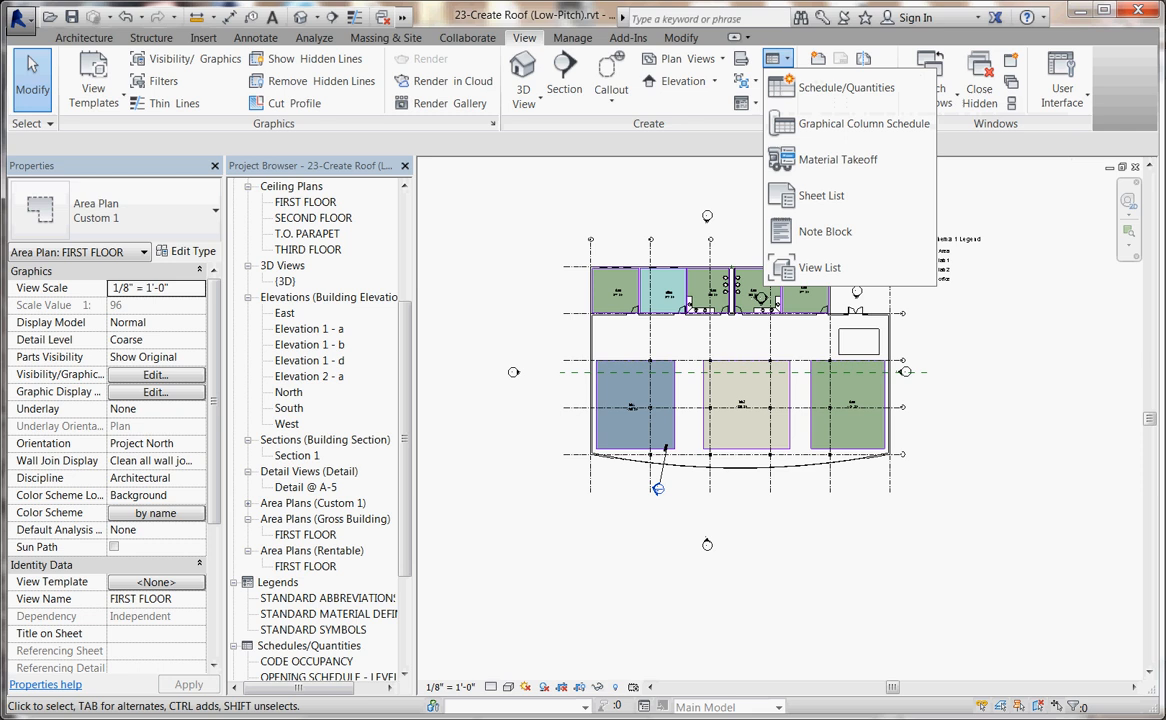
click(846, 87)
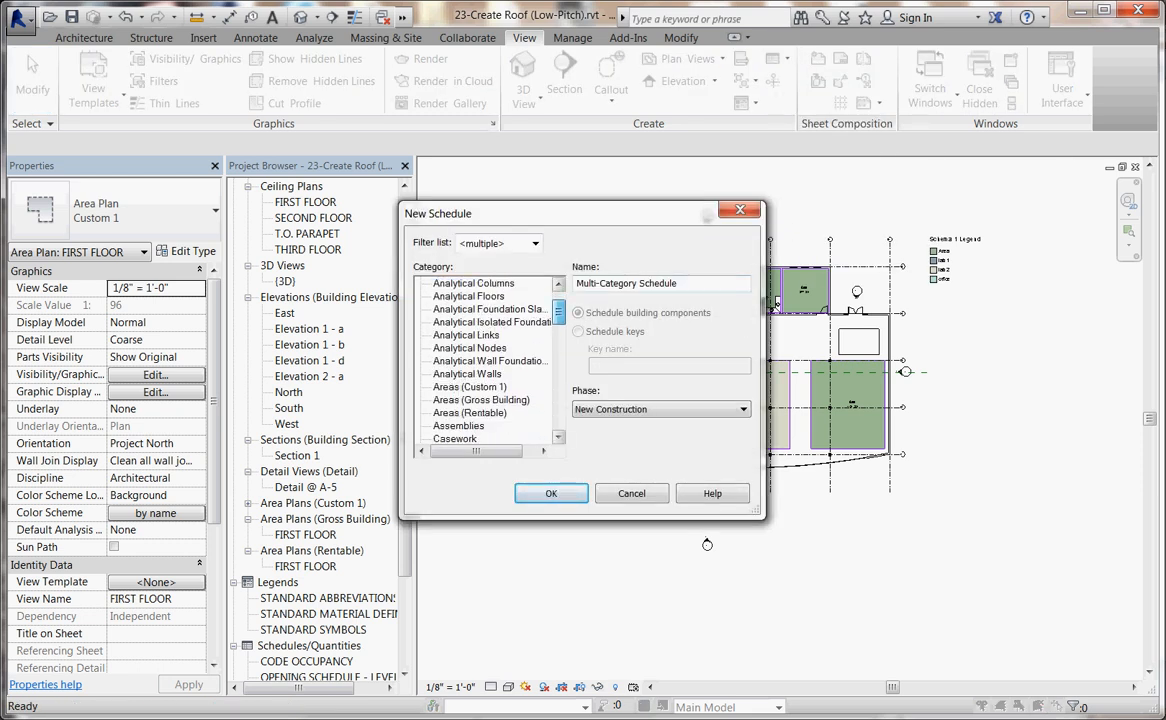
scroll(down, 3)
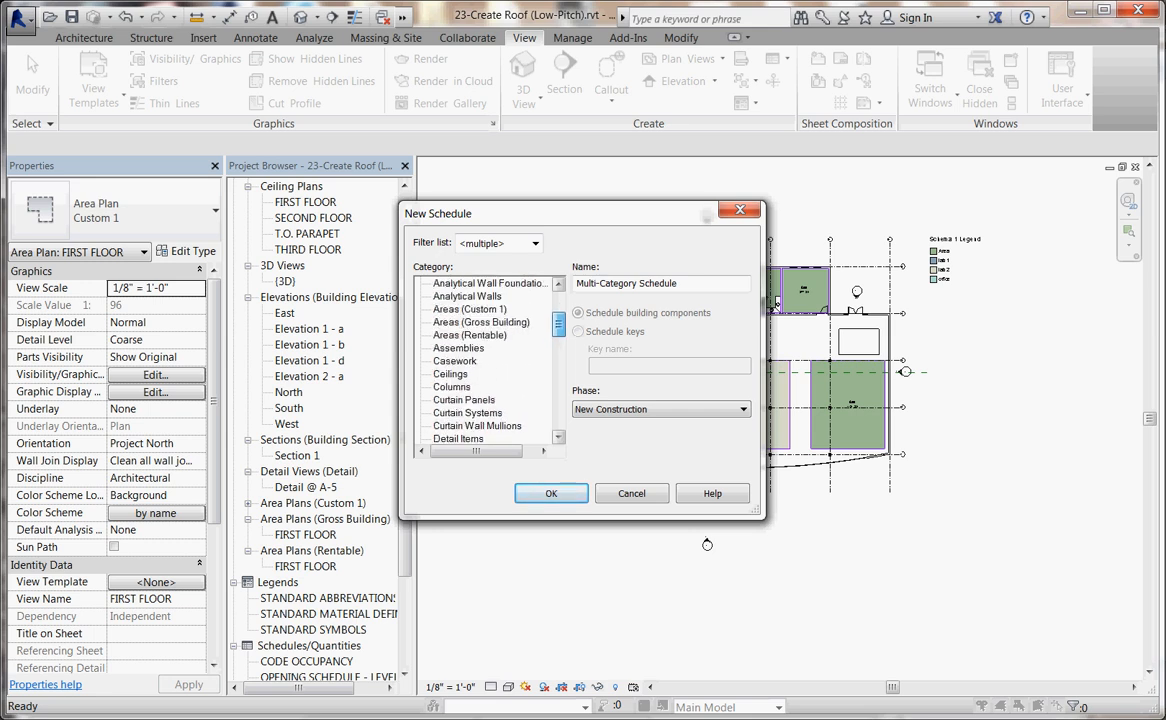
click(577, 312)
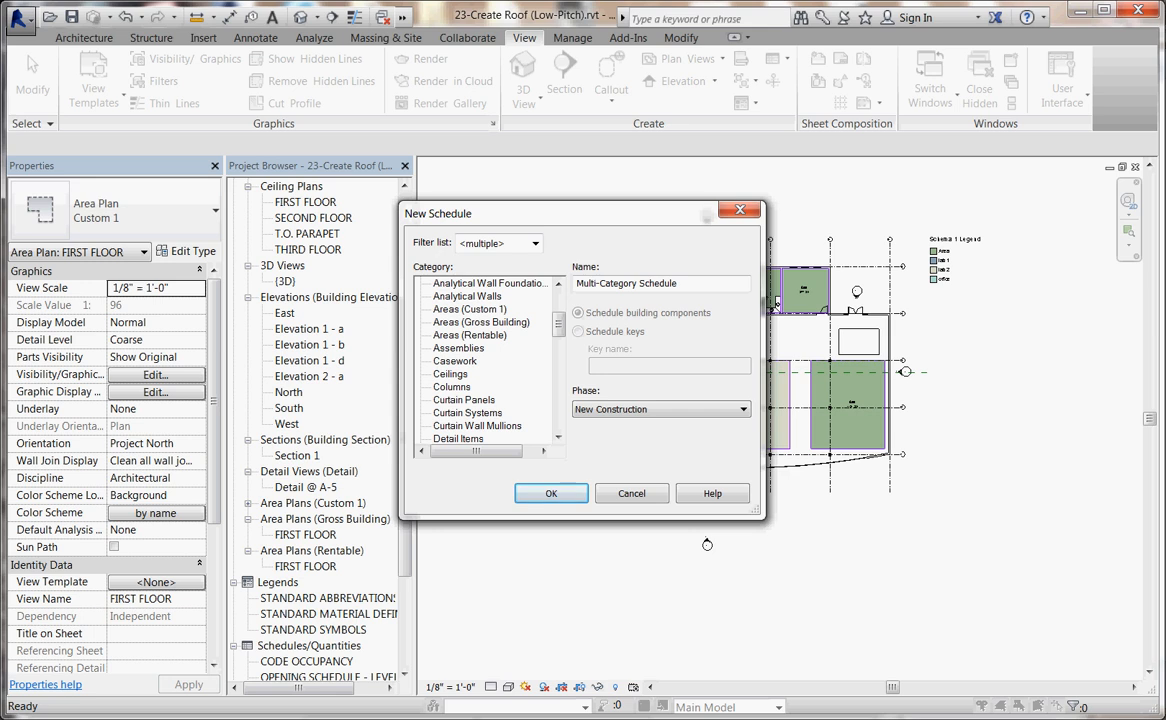
click(469, 308)
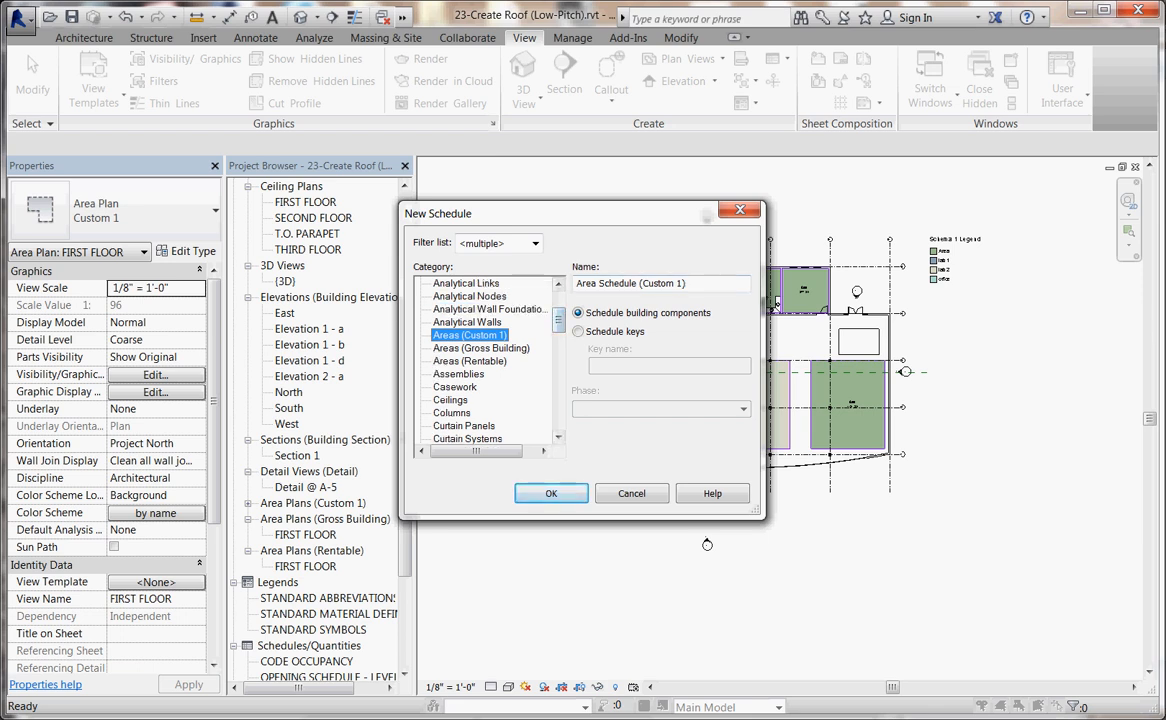
click(551, 493)
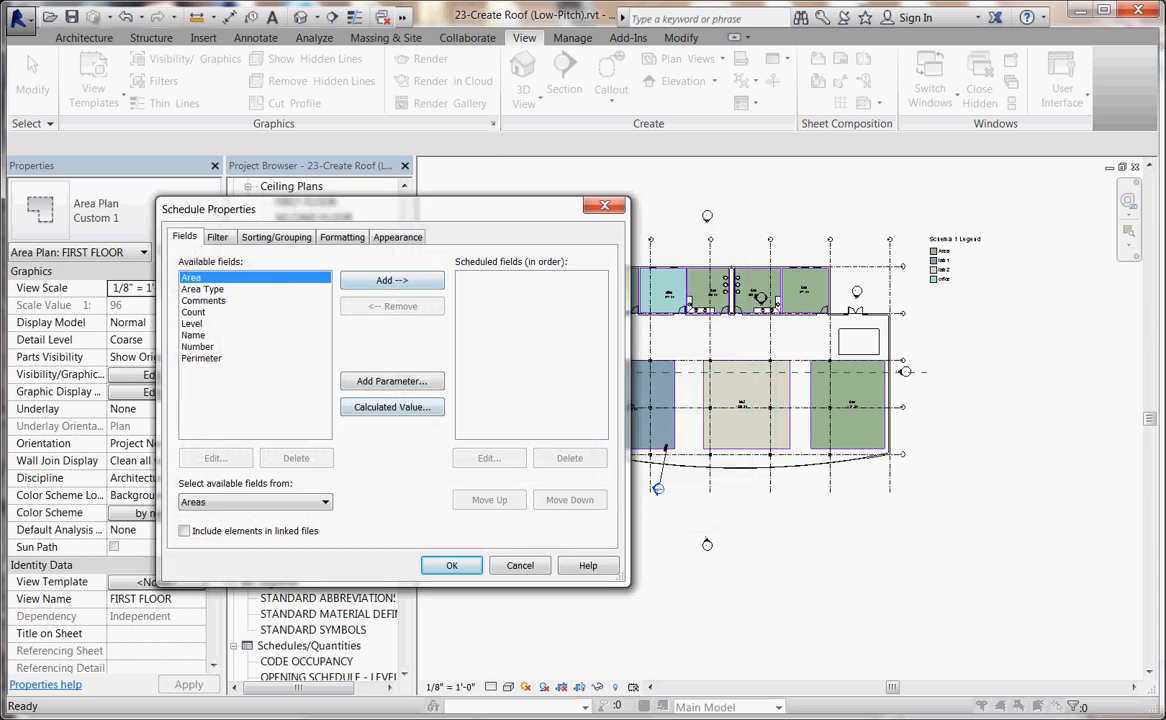
Step: Add the Area, Name and Area Type fields, then return to the first floor area plan
click(391, 280)
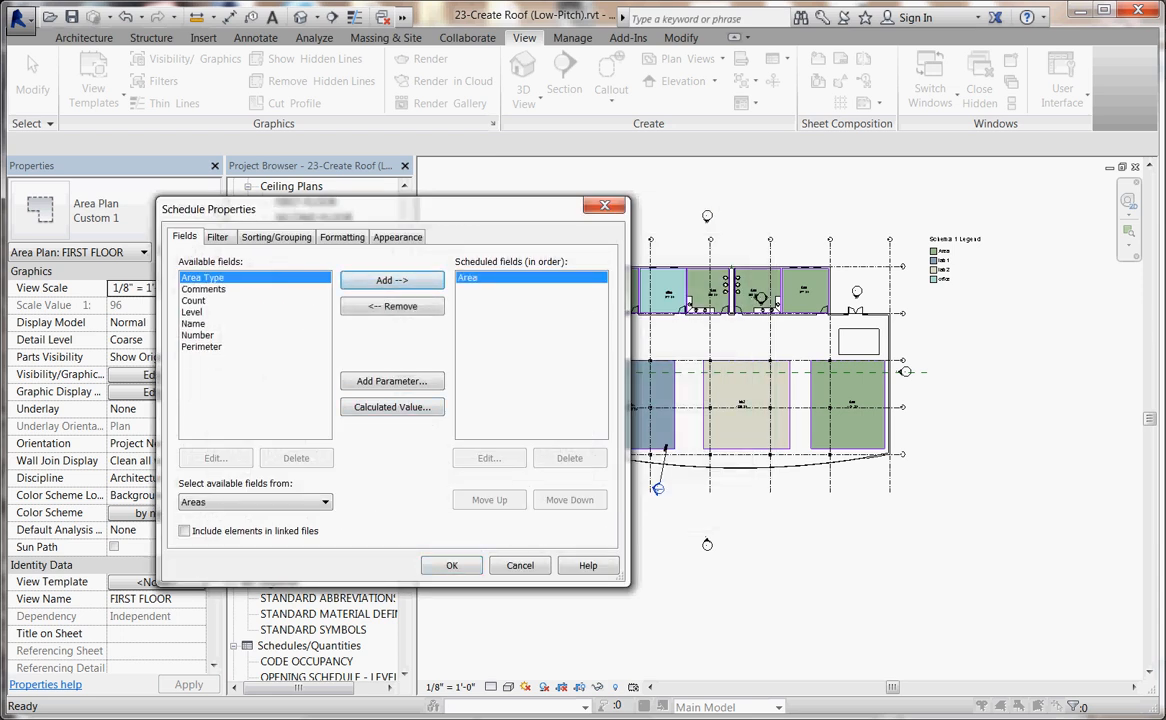
click(391, 280)
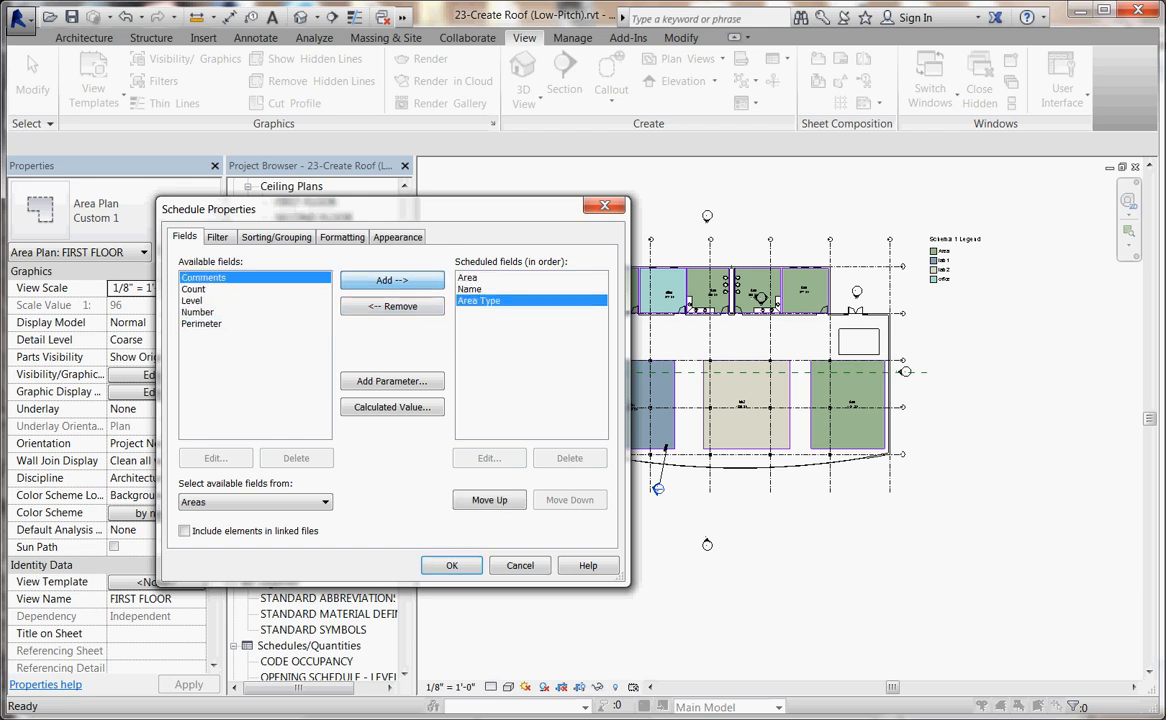
click(451, 565)
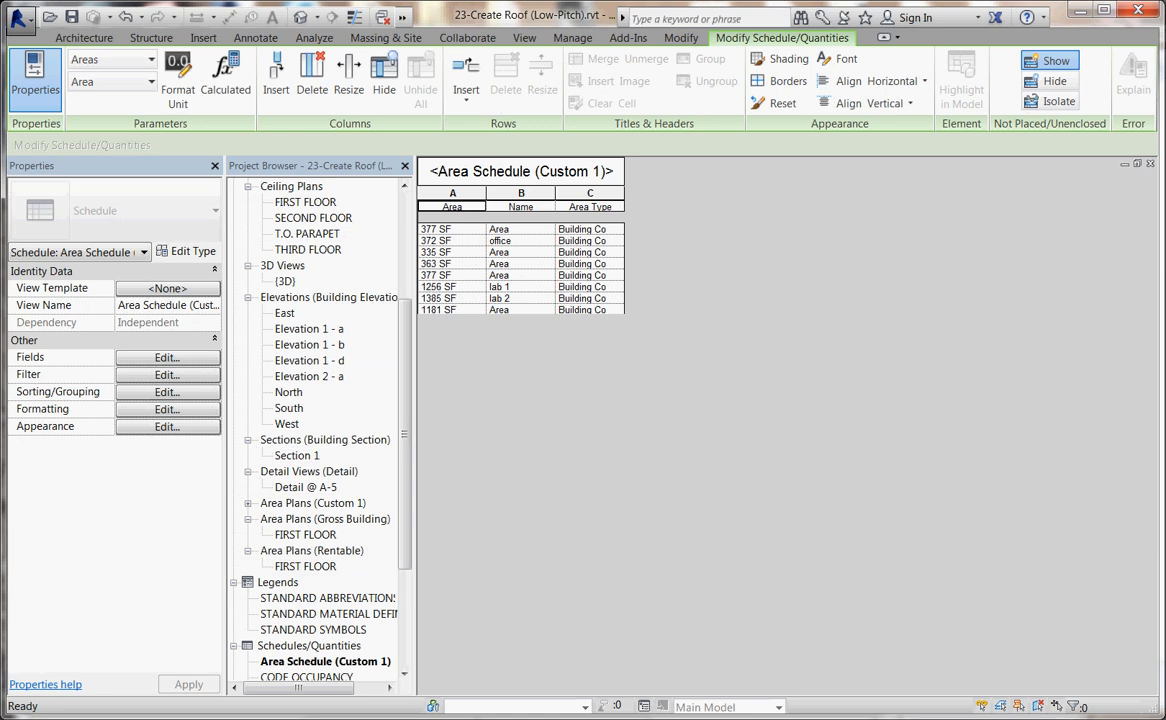
double_click(305, 534)
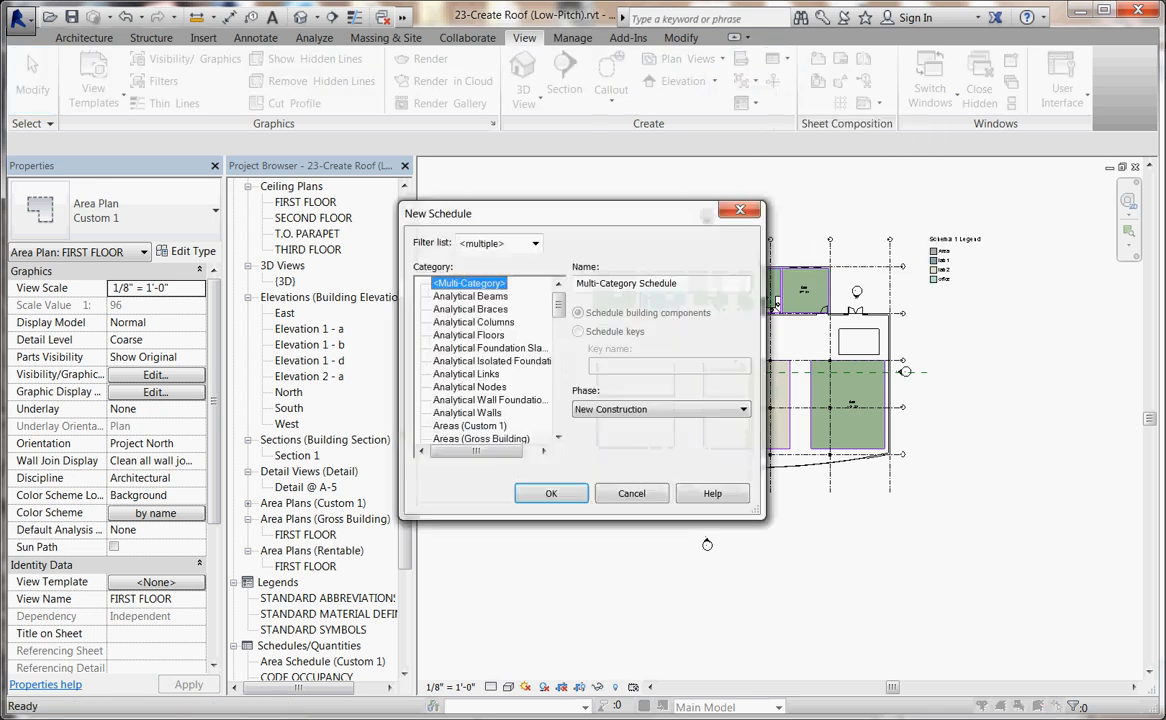
Step: Create Area Schedule (Custom 1) 2 for Areas (Custom 1) with Area, Name and Area Type fields
scroll(down, 3)
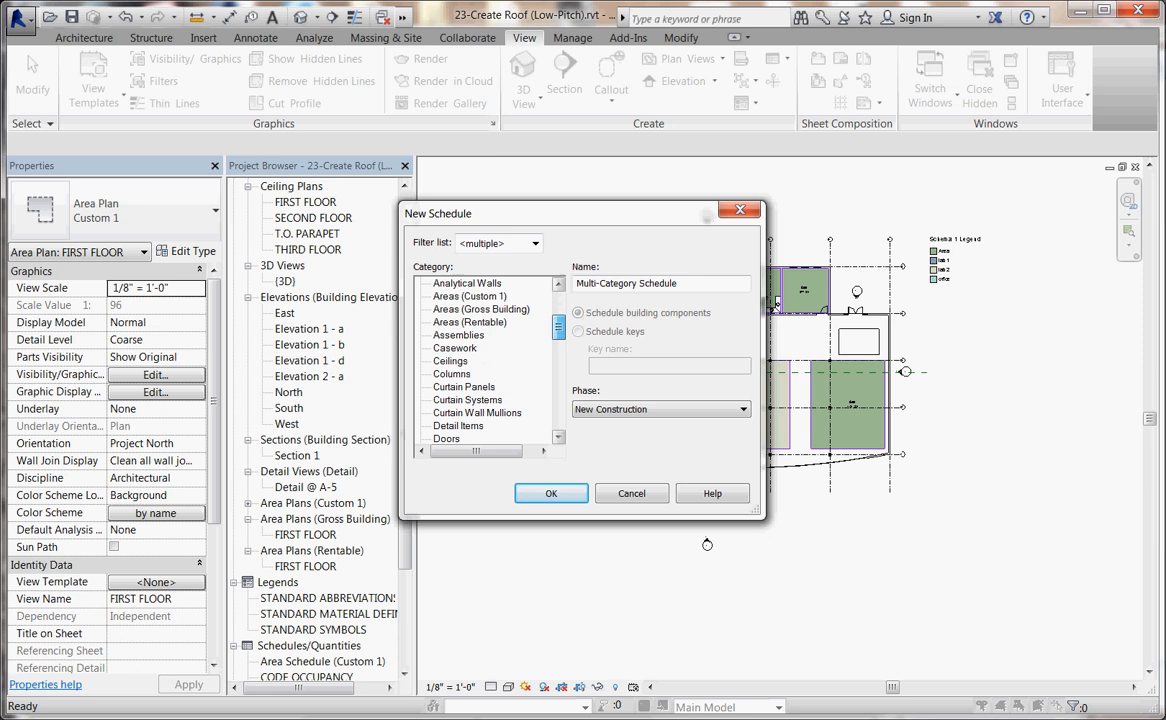
click(470, 295)
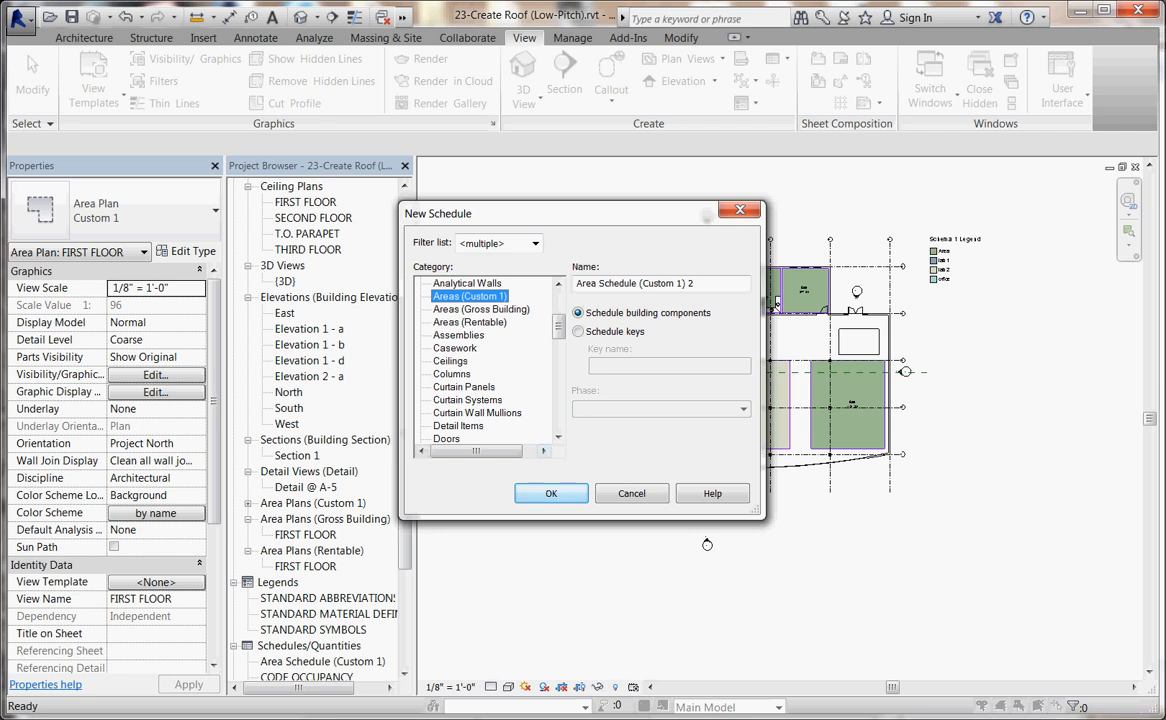
click(551, 493)
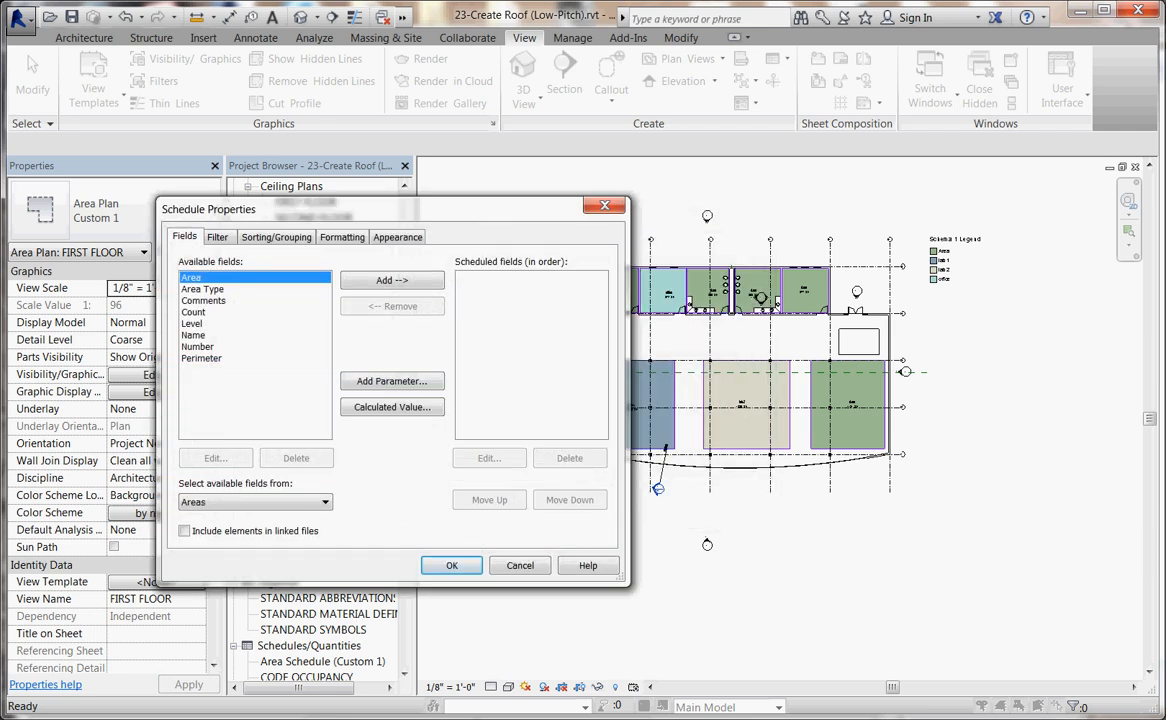
click(391, 280)
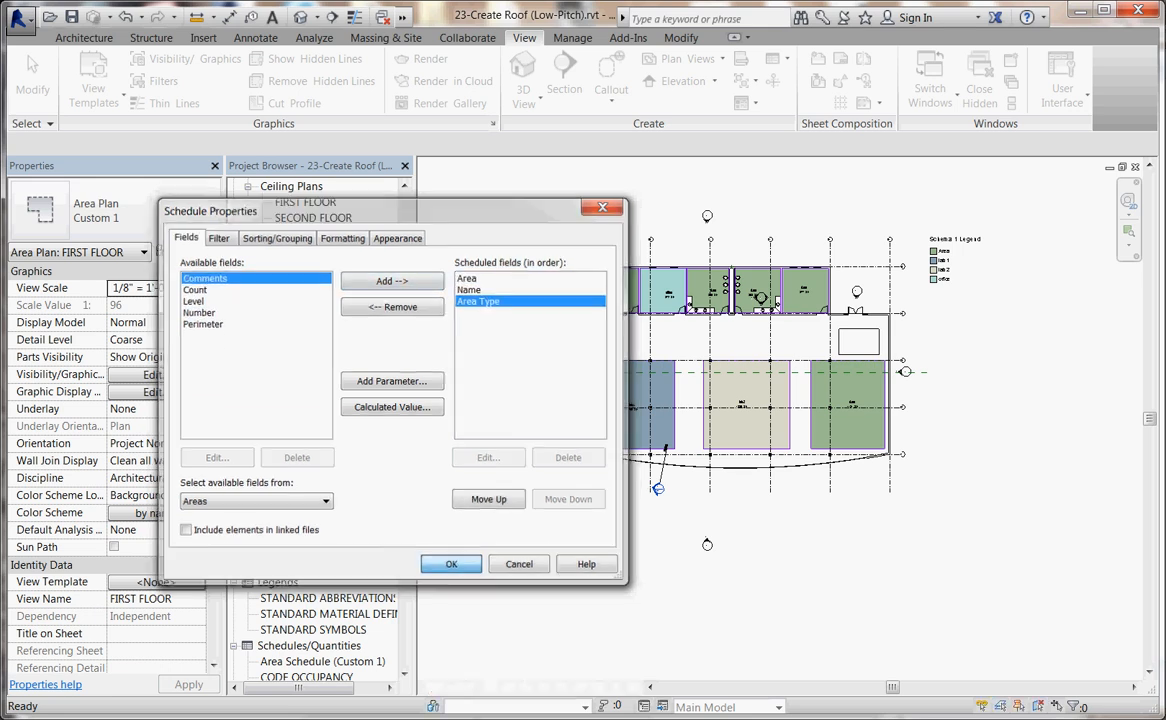
click(451, 564)
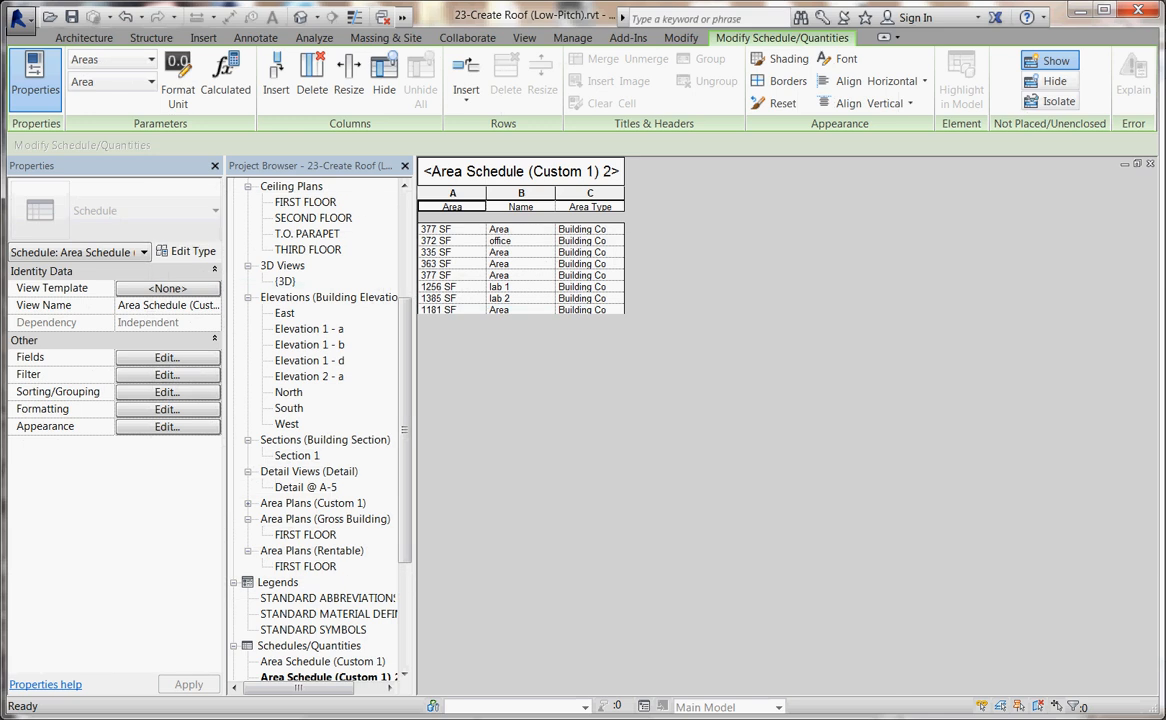